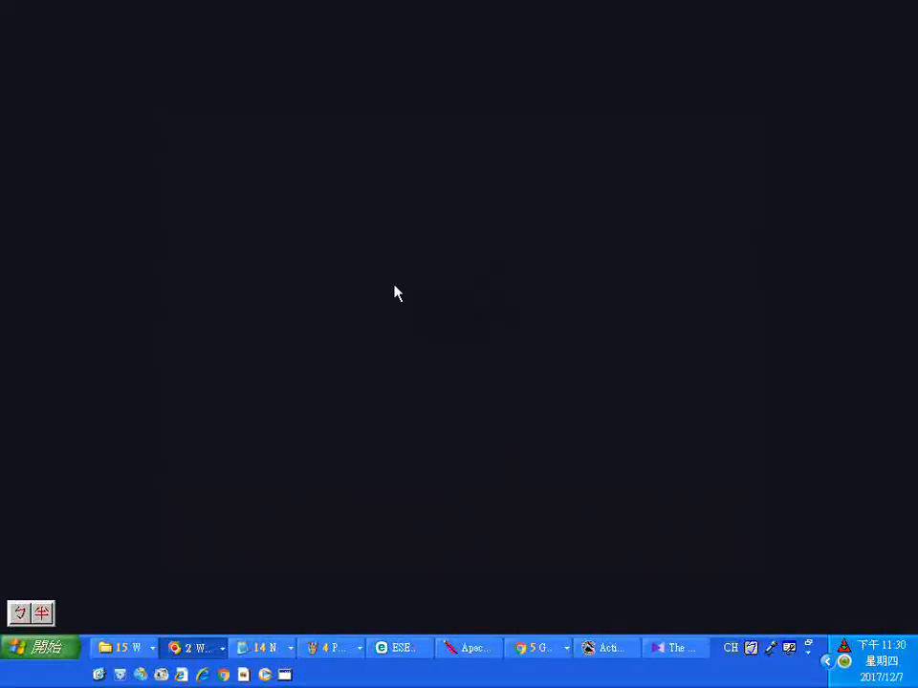
{"action": "mouse_move", "coordinate": [320, 683]}
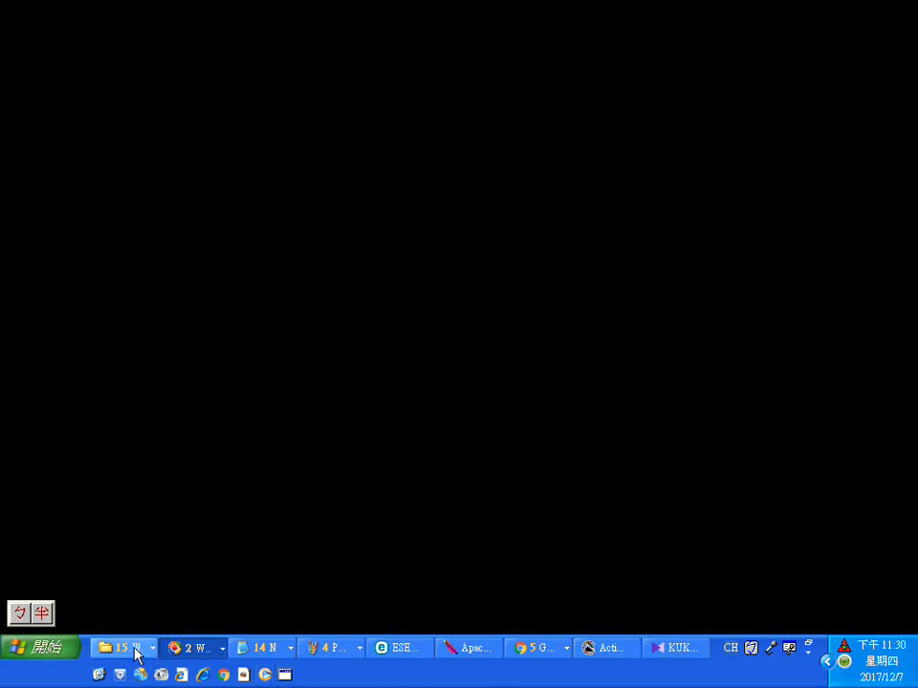
- Launch the media player from the taskbar so it fills the screen
{"action": "left_click", "coordinate": [191, 649]}
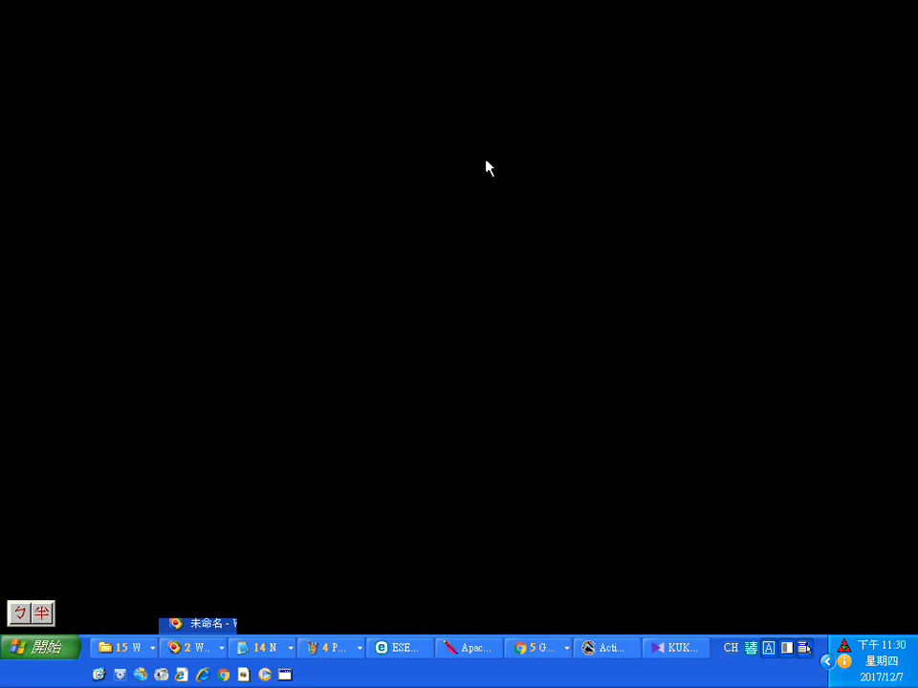
{"action": "mouse_move", "coordinate": [459, 146]}
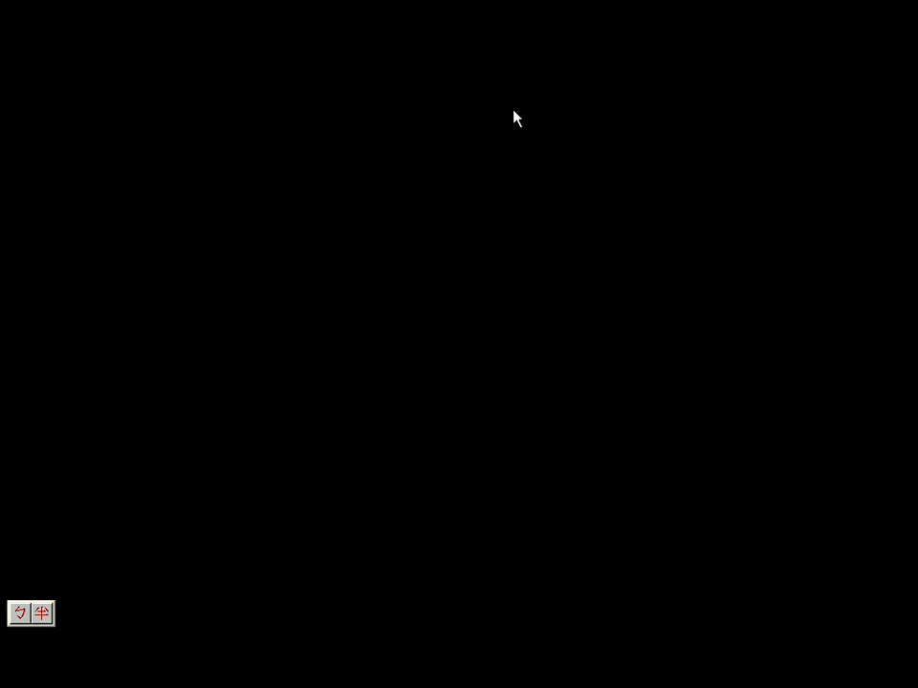
{"action": "mouse_move", "coordinate": [512, 112]}
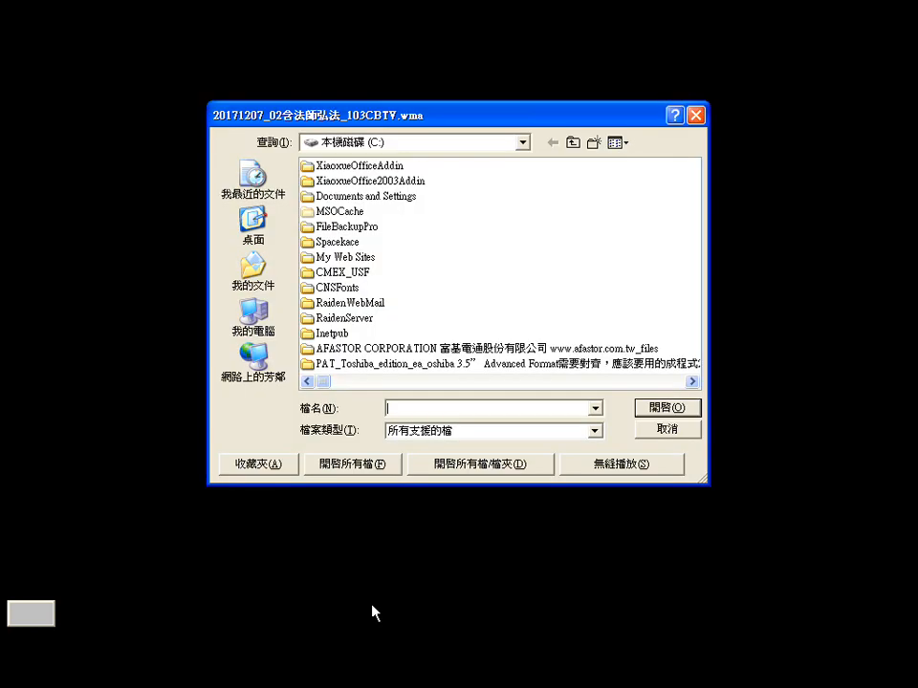
- Show the drive and folder list in the Open dialog's Look in dropdown
{"action": "left_click", "coordinate": [521, 142]}
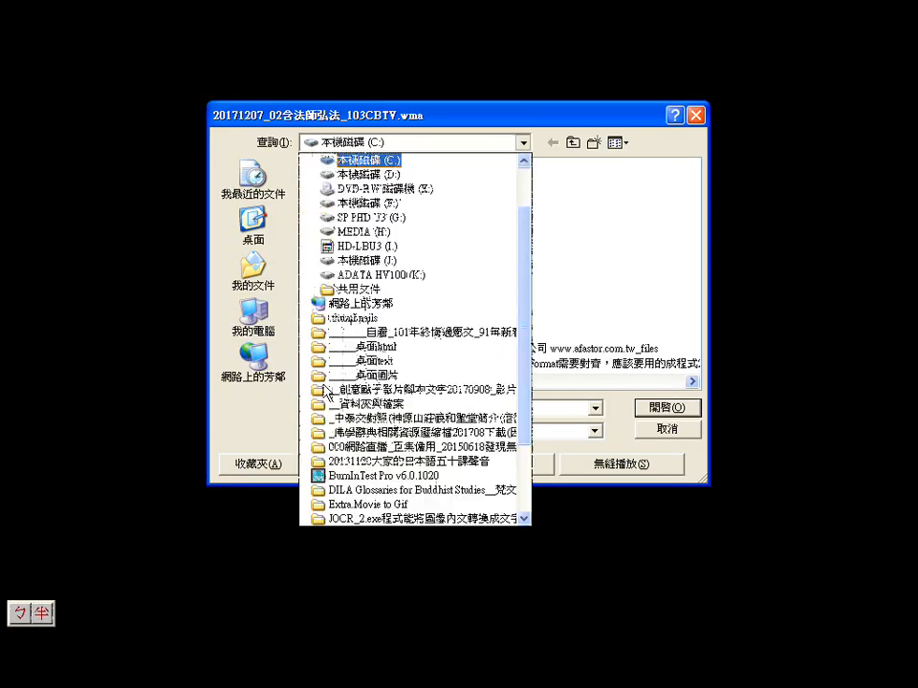
{"action": "mouse_move", "coordinate": [492, 120]}
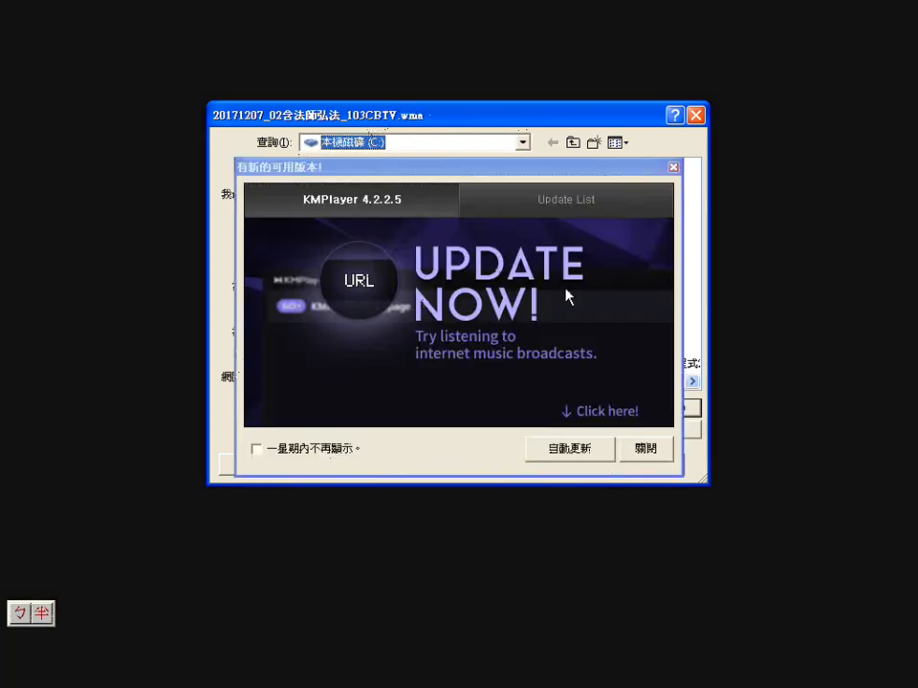
{"action": "mouse_move", "coordinate": [390, 196]}
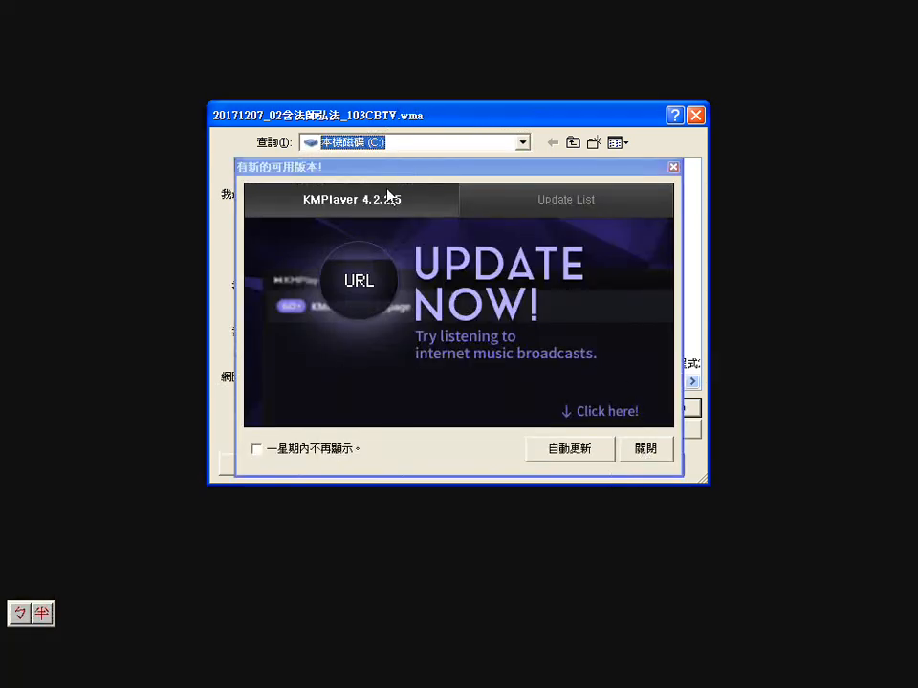
{"action": "mouse_move", "coordinate": [442, 123]}
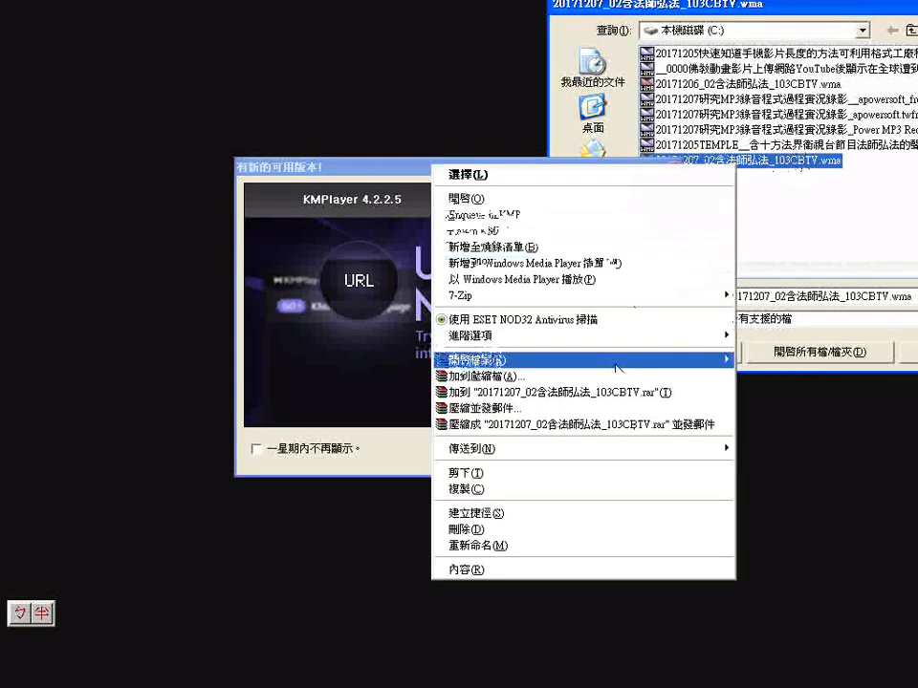
- Close the WMA recording's right-click menu in the open-file dialog
{"action": "left_click", "coordinate": [468, 569]}
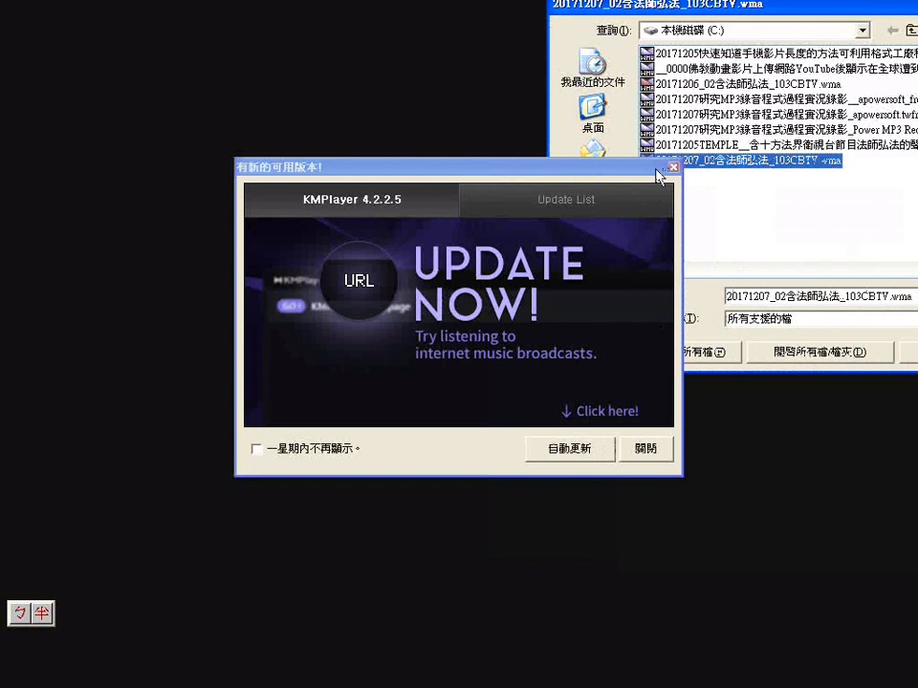
{"action": "mouse_move", "coordinate": [765, 177]}
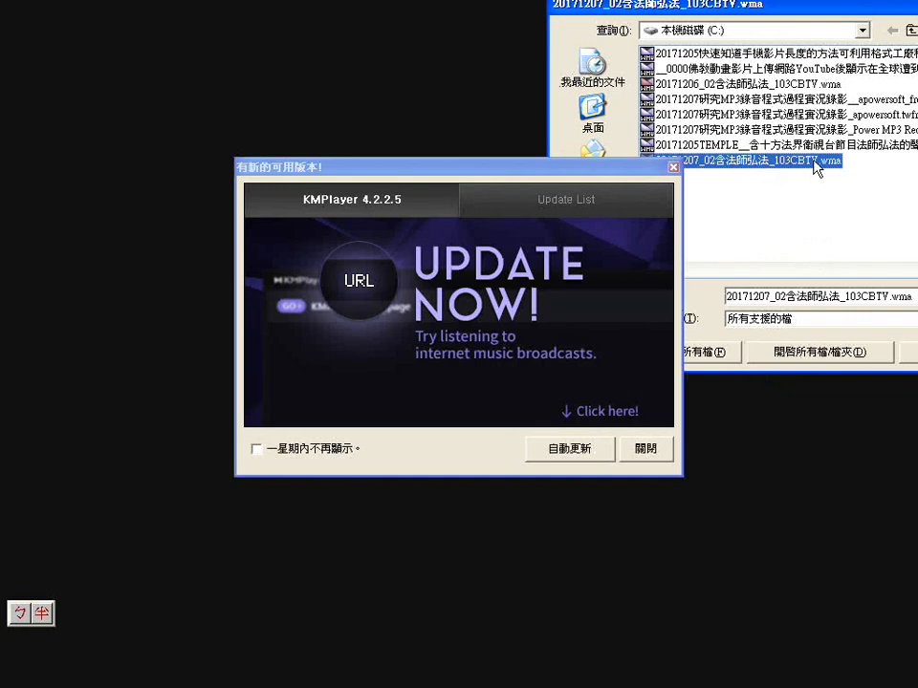
{"action": "mouse_move", "coordinate": [801, 172]}
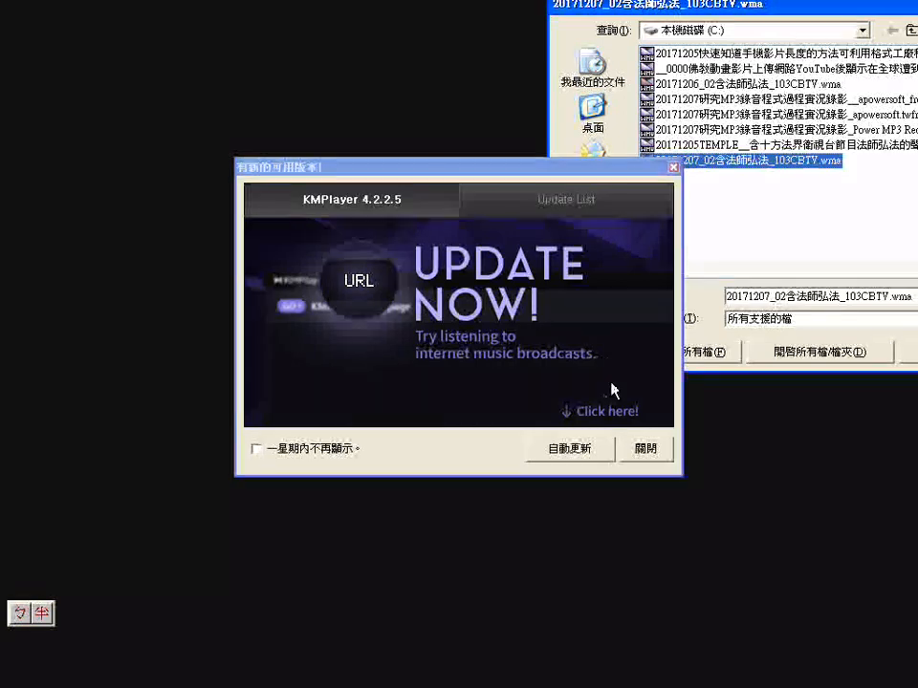
{"action": "mouse_move", "coordinate": [397, 398]}
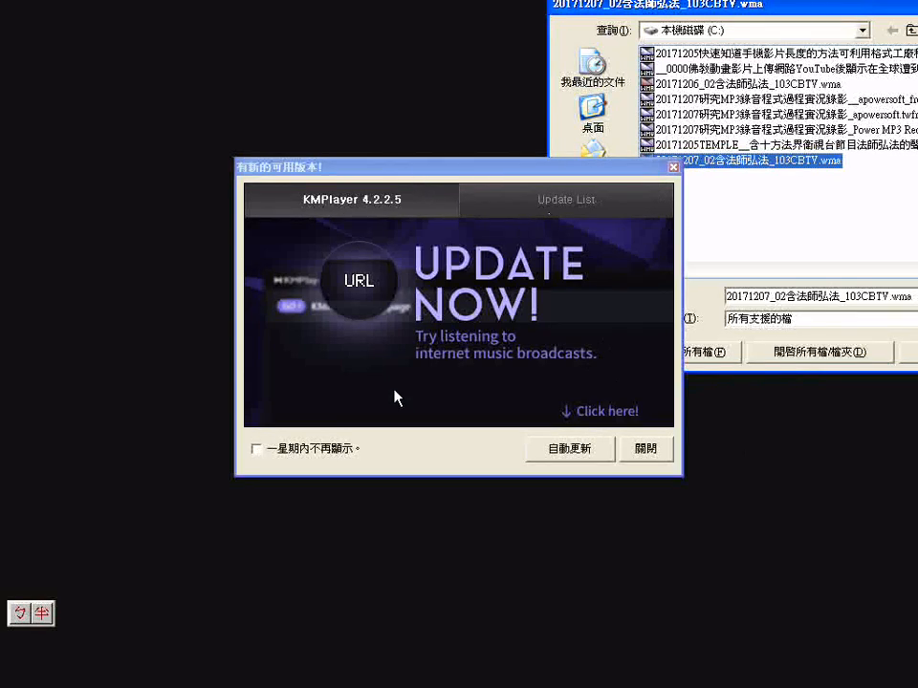
{"action": "mouse_move", "coordinate": [387, 459]}
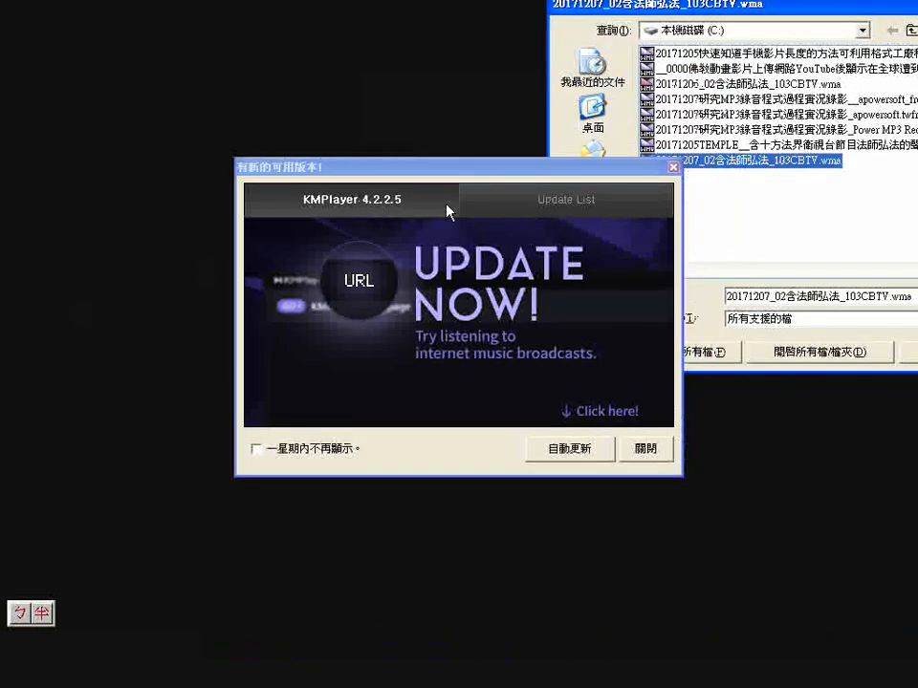
{"action": "mouse_move", "coordinate": [560, 304]}
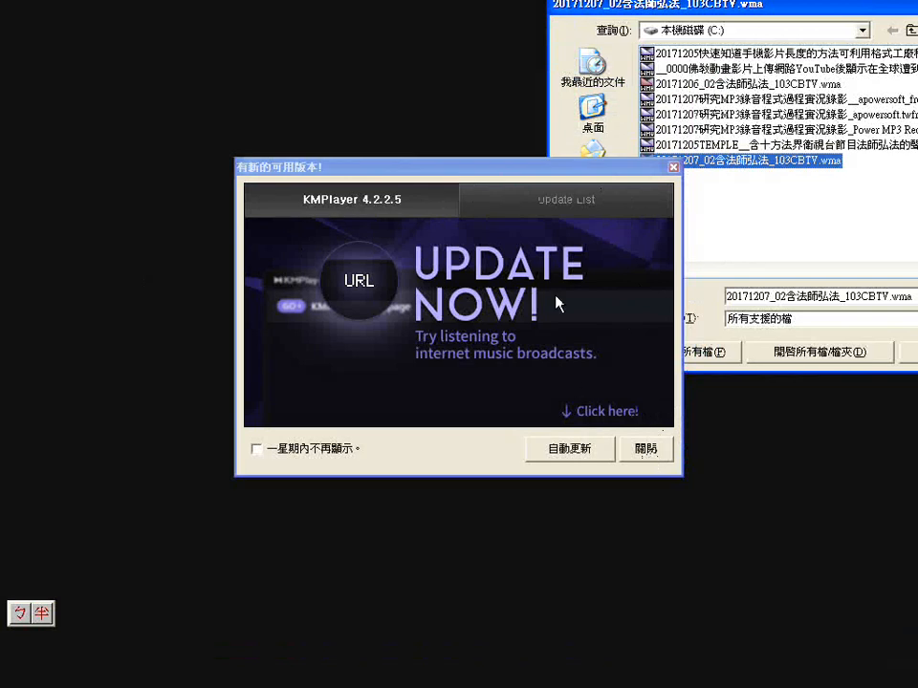
{"action": "mouse_move", "coordinate": [492, 169]}
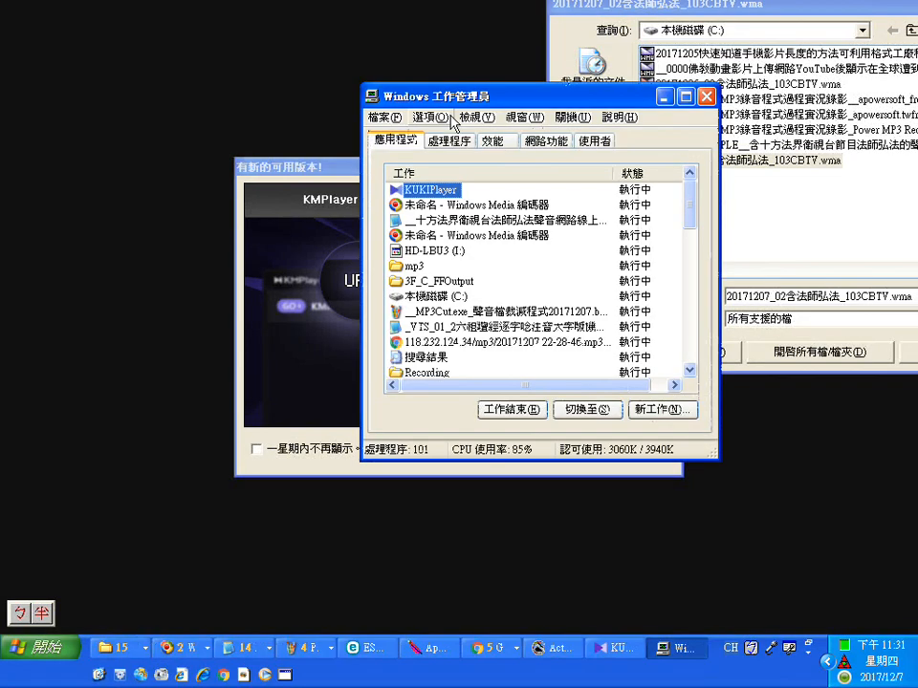
- End the unresponsive KUKIPlayer task, close Task Manager, and browse for the encoder output file
{"action": "left_click", "coordinate": [512, 409]}
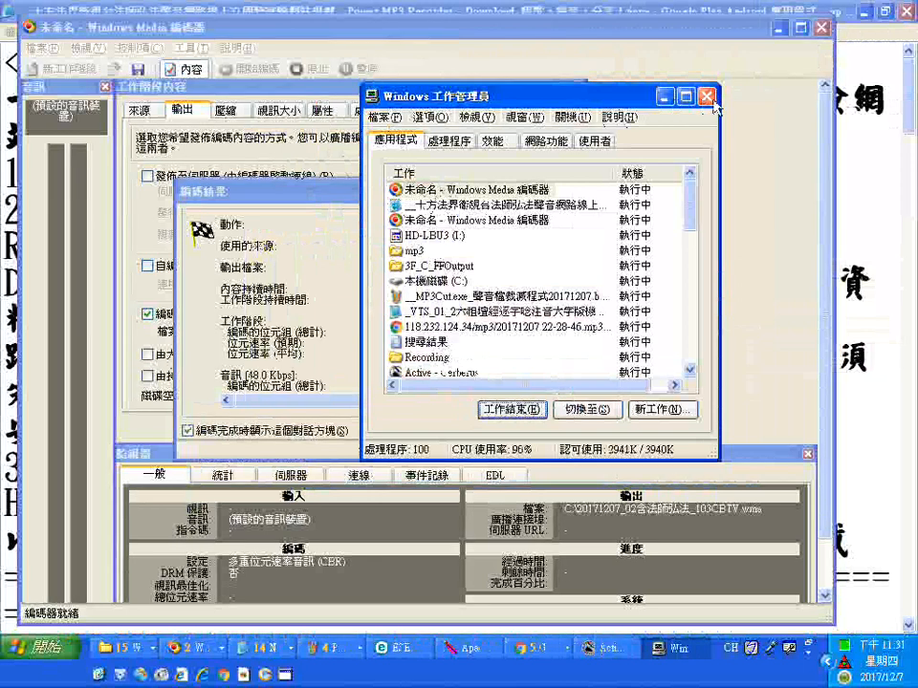
{"action": "left_click", "coordinate": [707, 96]}
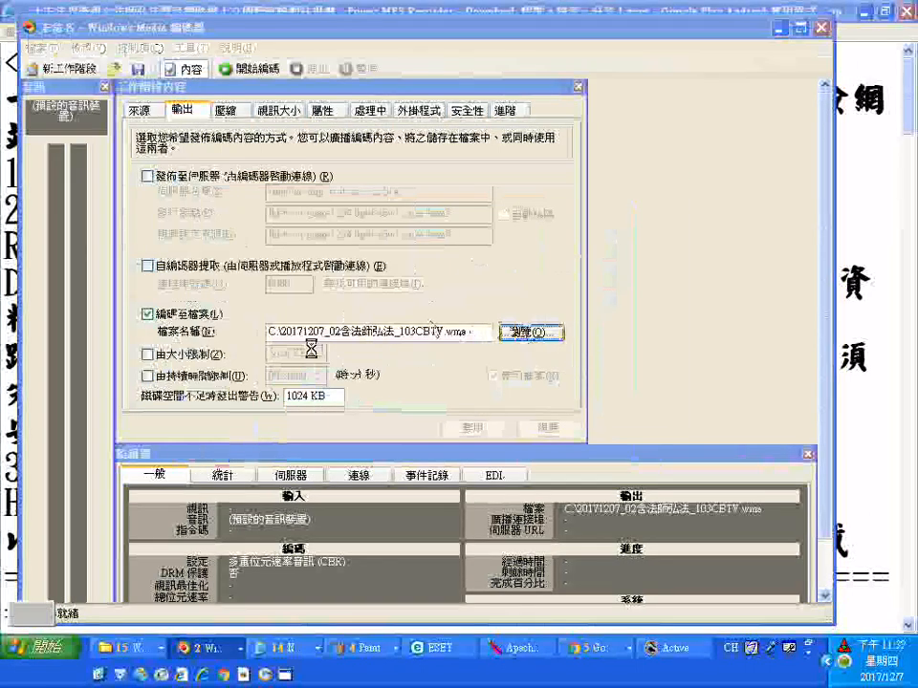
{"action": "left_click", "coordinate": [531, 332]}
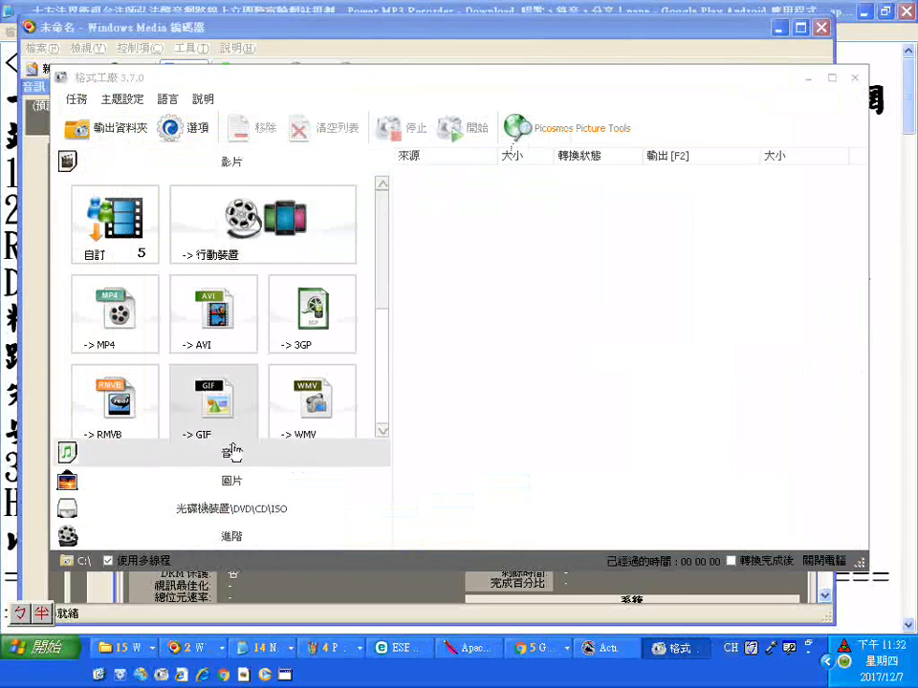
- Pick the Audio category and open the -> MP3 high-quality output settings
{"action": "left_click", "coordinate": [67, 453]}
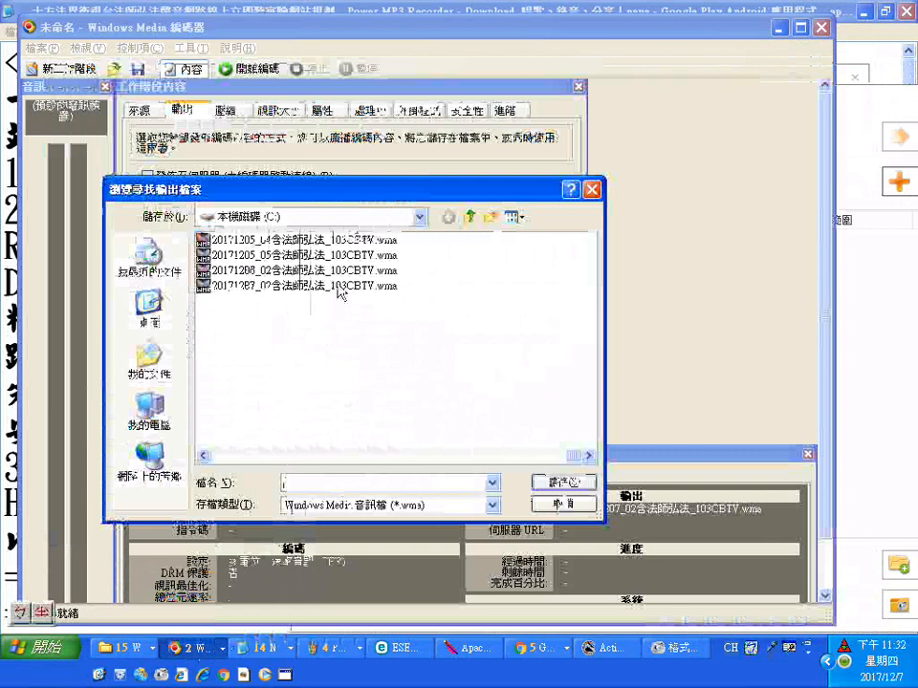
{"action": "left_click", "coordinate": [296, 286]}
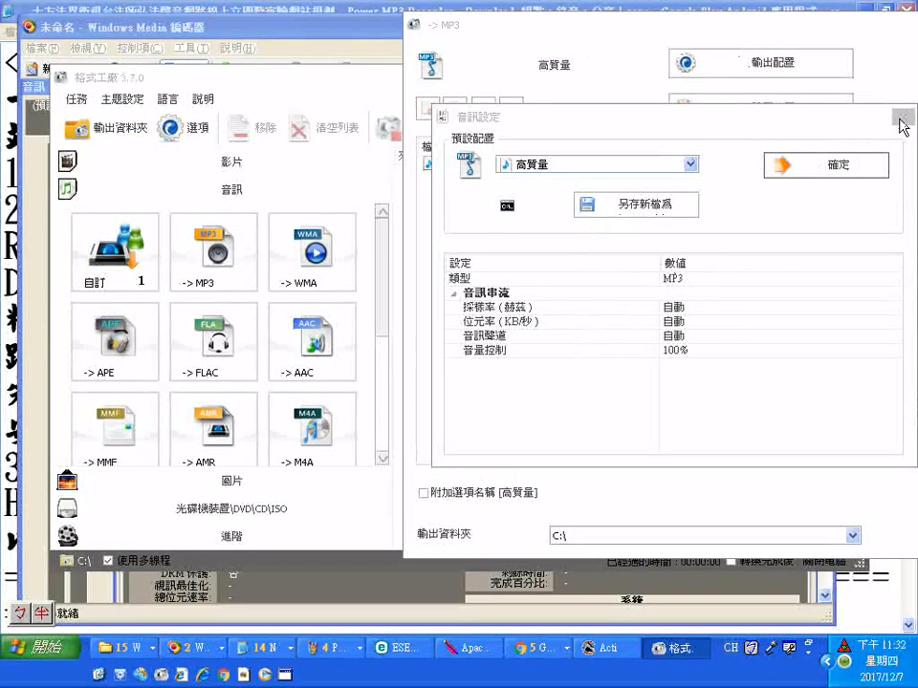
- Close the Audio Setting dialog and open the Output Folder dropdown
{"action": "left_click", "coordinate": [903, 117]}
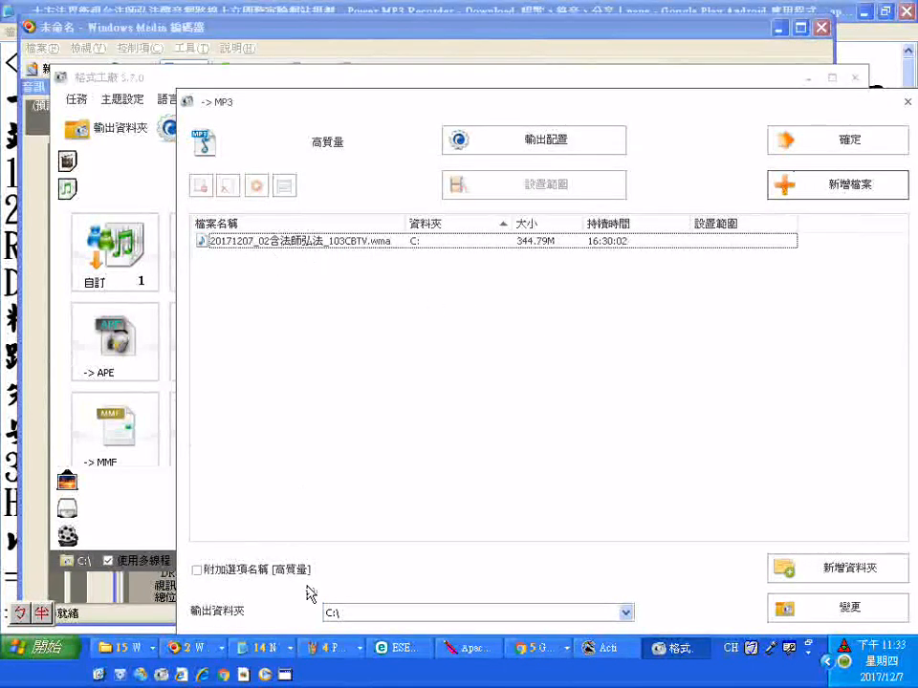
{"action": "left_click", "coordinate": [625, 612]}
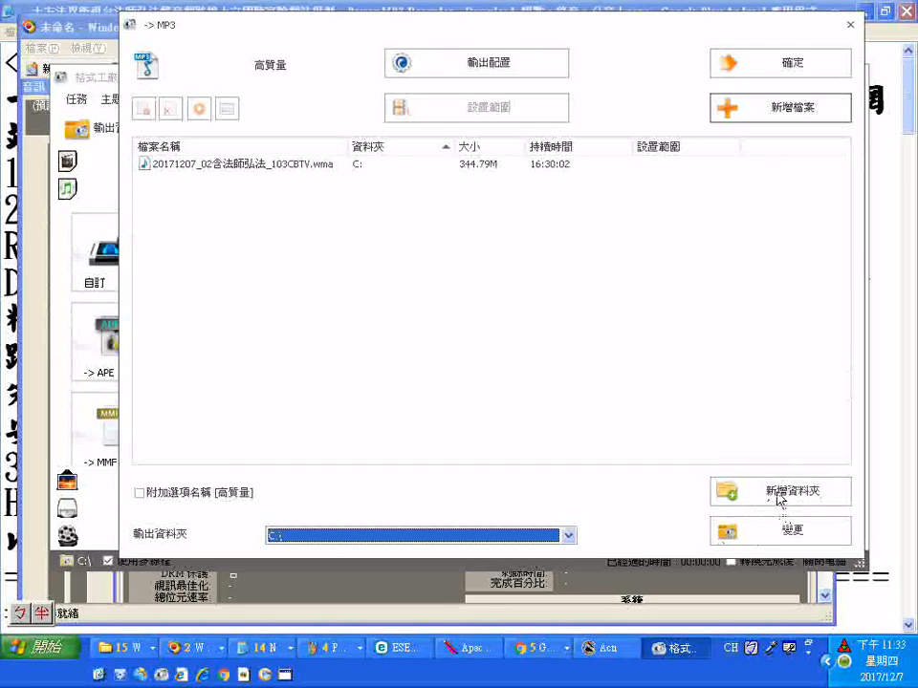
- Browse from My Computer into the HD-LBU3 (I:) drive's folders
{"action": "left_click", "coordinate": [780, 531]}
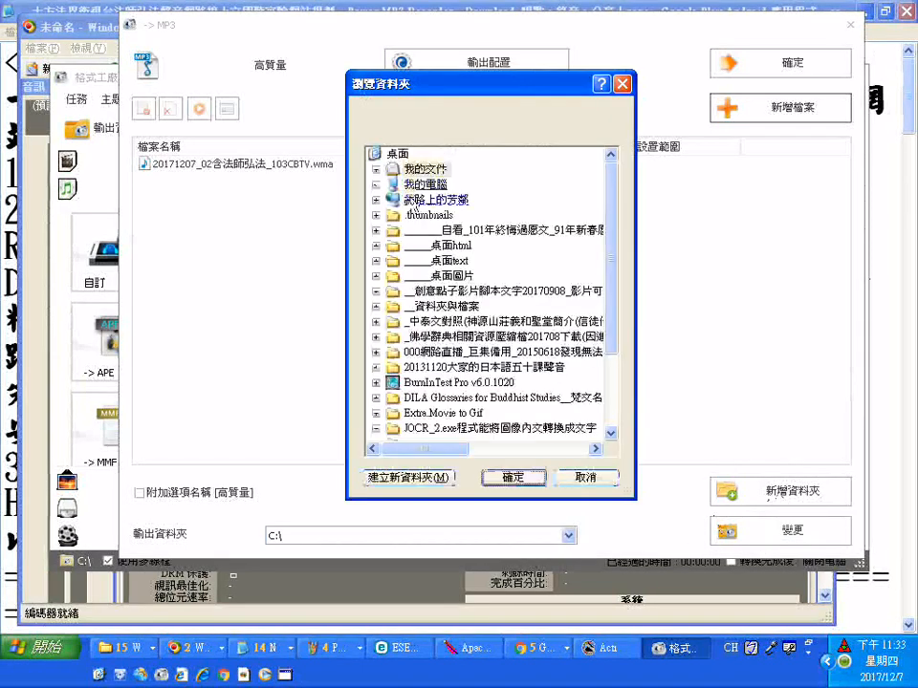
{"action": "scroll", "scroll_direction": "down", "scroll_amount": 3}
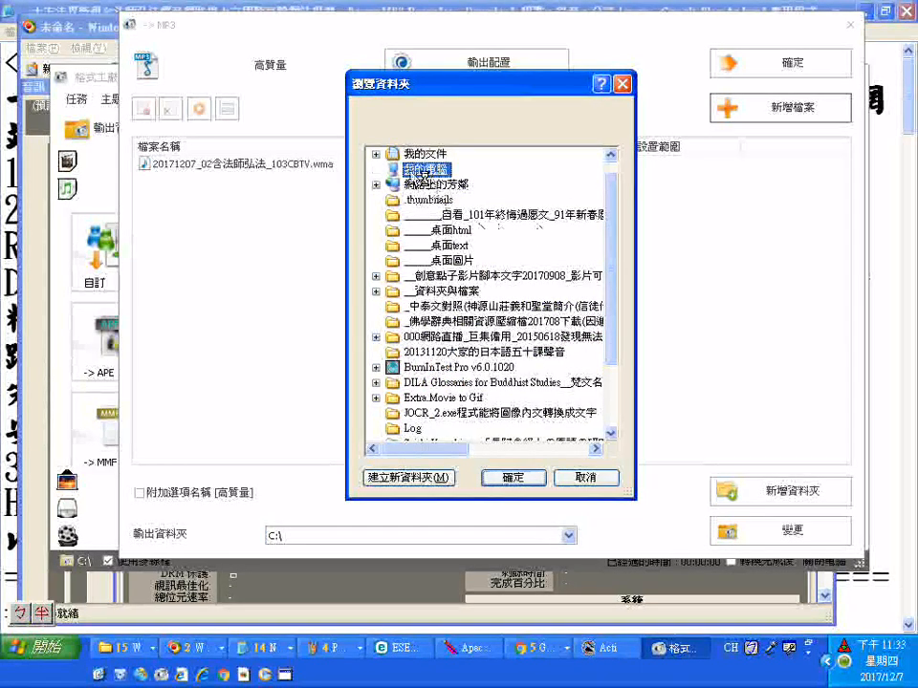
{"action": "left_click", "coordinate": [379, 169]}
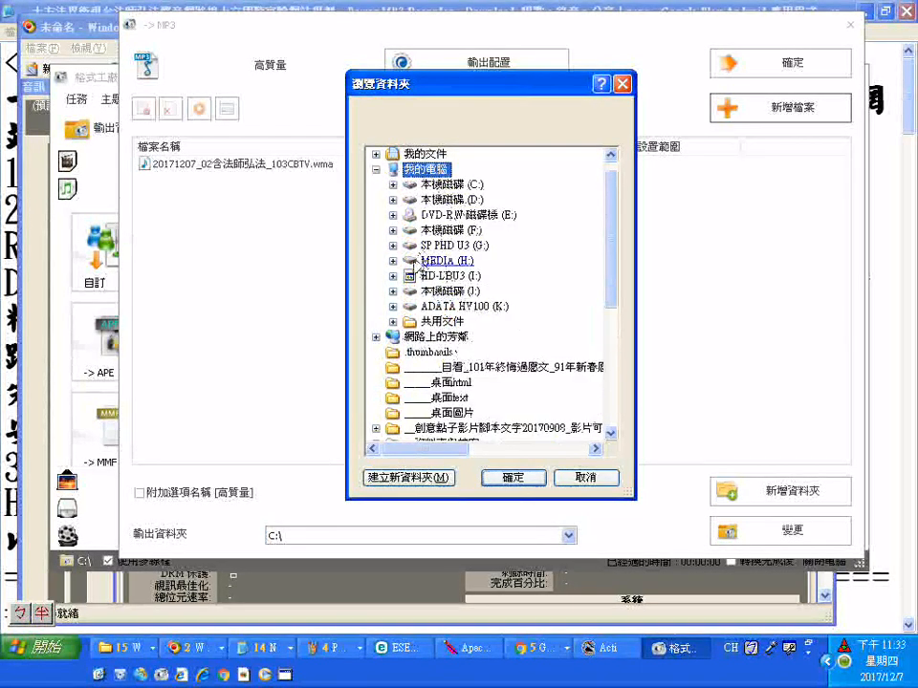
{"action": "left_click", "coordinate": [449, 275]}
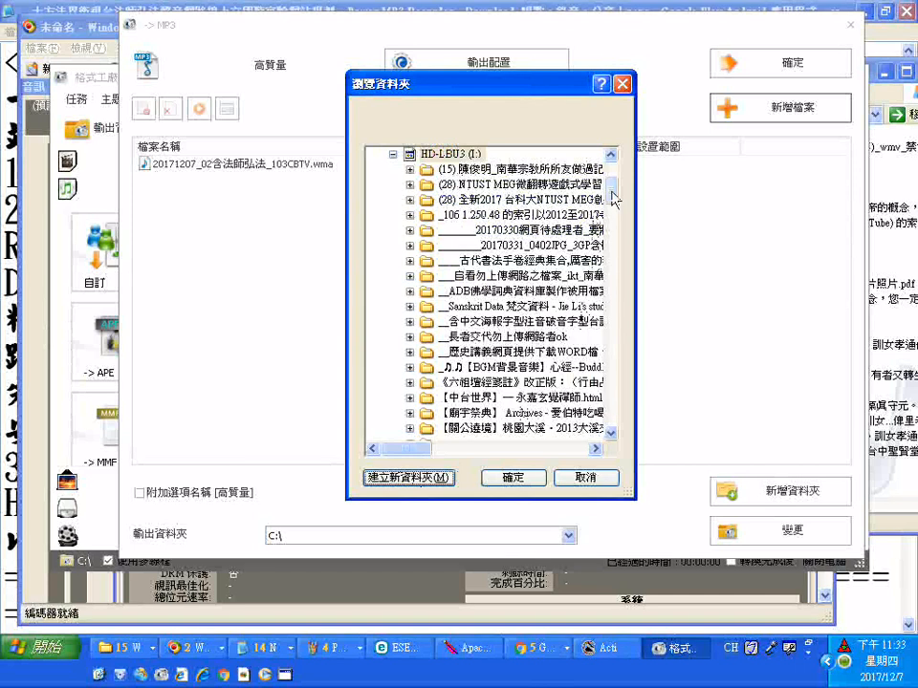
{"action": "scroll", "scroll_direction": "down", "scroll_amount": 3}
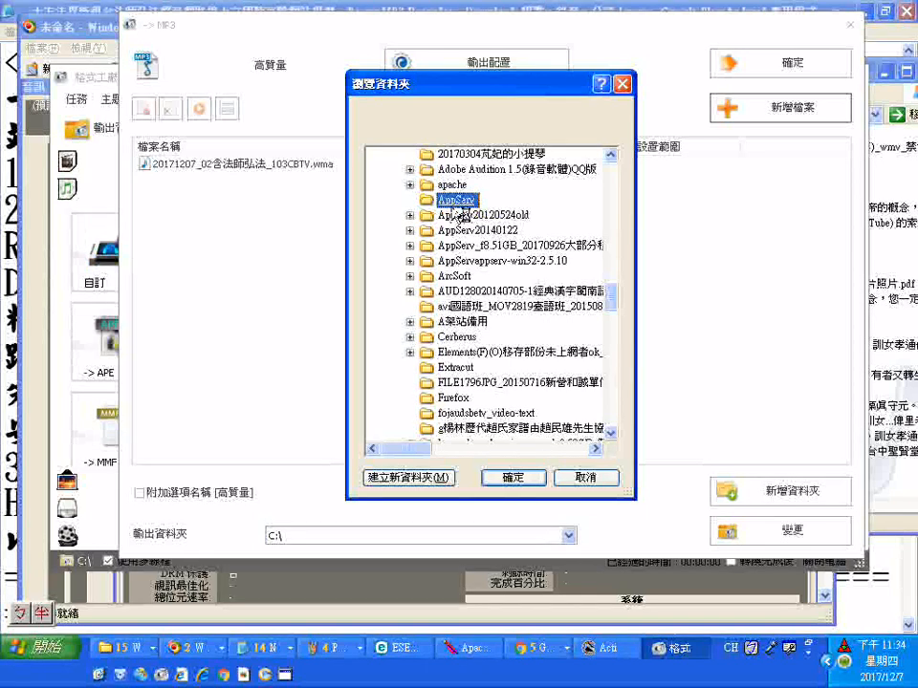
{"action": "left_click", "coordinate": [411, 200]}
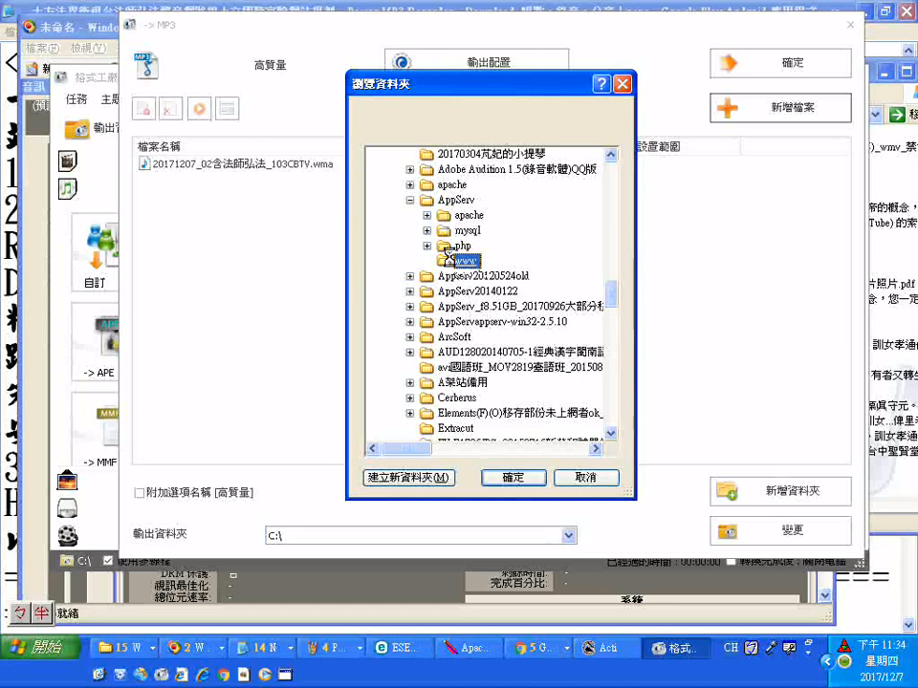
{"action": "scroll", "scroll_direction": "down", "scroll_amount": 3}
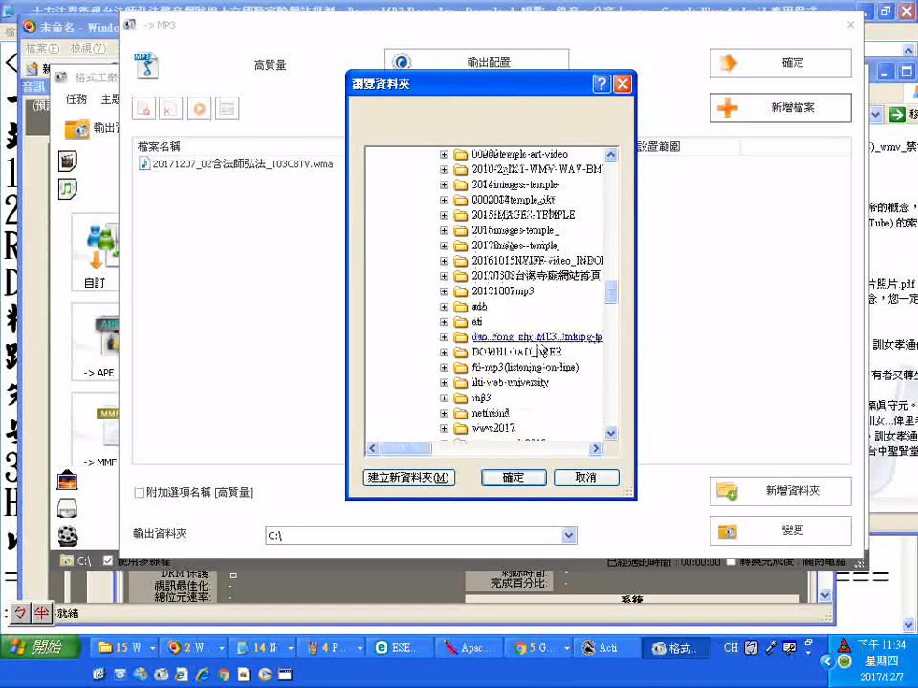
{"action": "left_click", "coordinate": [482, 398]}
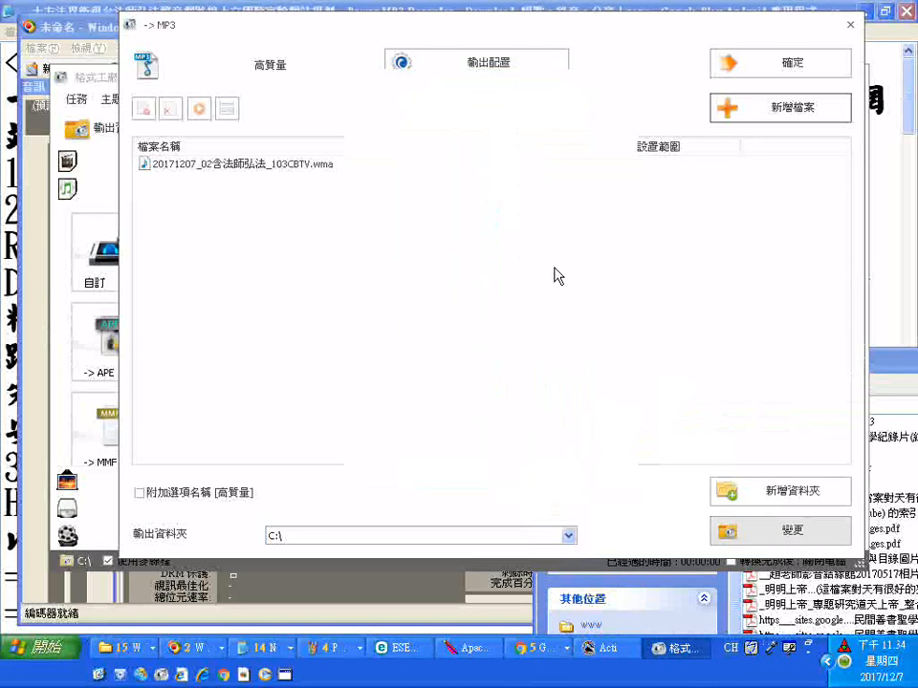
- Choose I:\AppServ\www\mp3 from the recent output folders list
{"action": "left_click", "coordinate": [568, 535]}
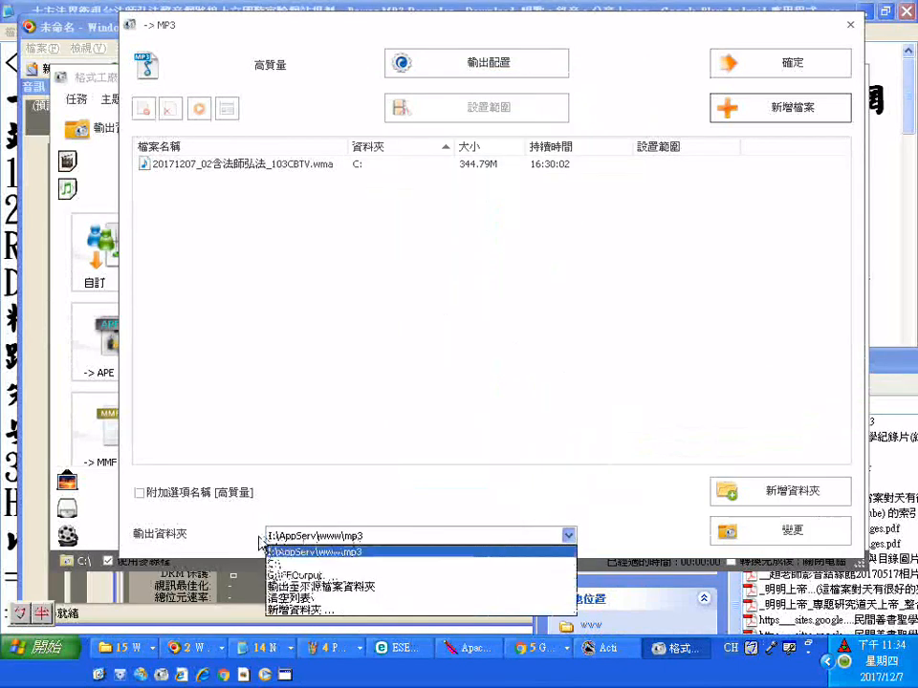
{"action": "left_click", "coordinate": [316, 552]}
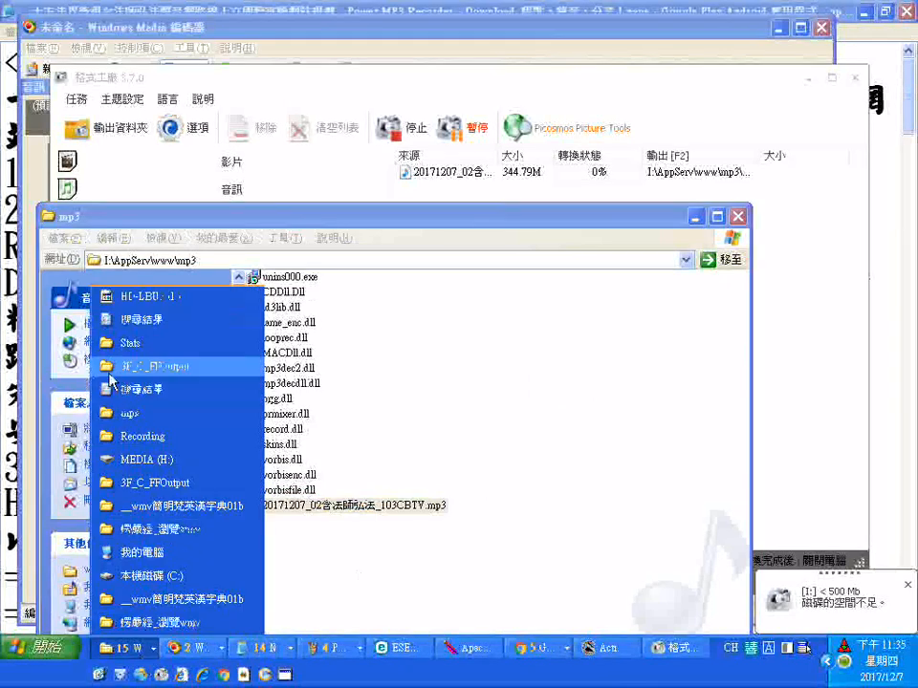
- Bring the HD-LBU3 (I:) window forward, scroll its file list, and right-click
{"action": "left_click", "coordinate": [149, 297]}
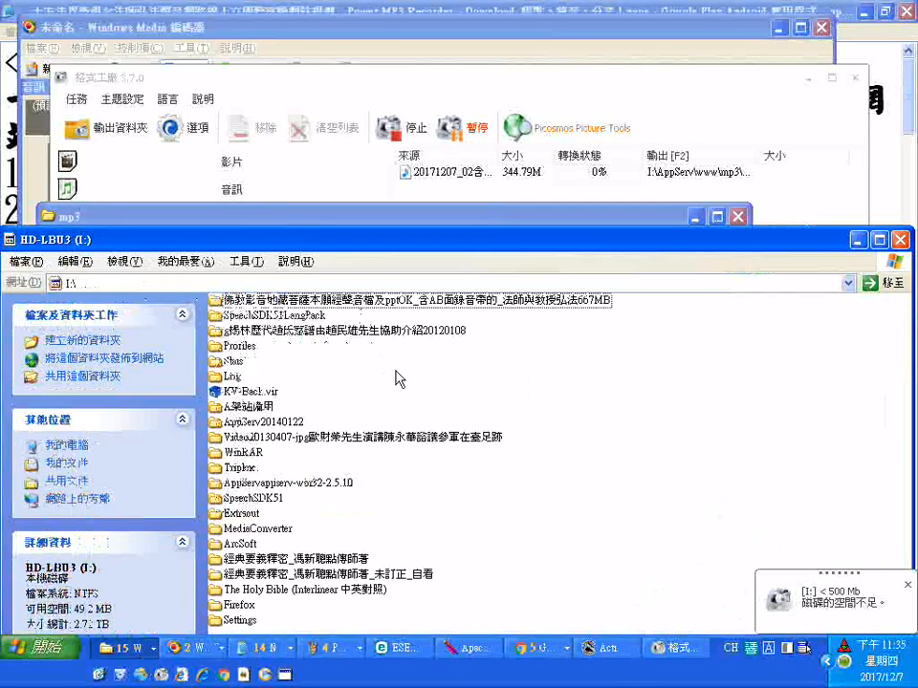
{"action": "scroll", "scroll_direction": "down", "scroll_amount": 3}
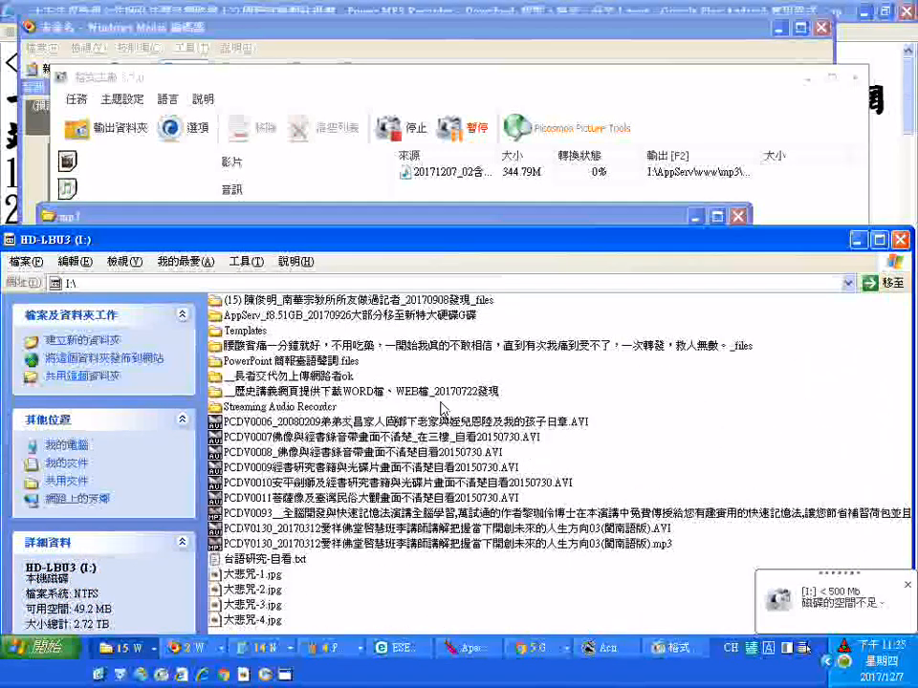
{"action": "right_click", "coordinate": [441, 408]}
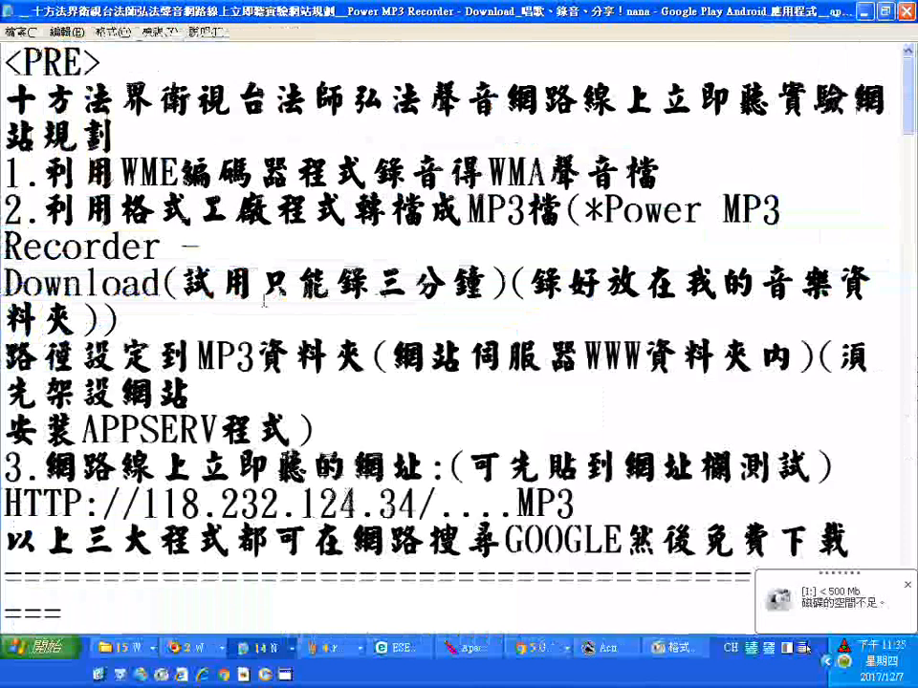
- Scroll down through the Notepad plan
{"action": "scroll", "scroll_direction": "down", "scroll_amount": 3}
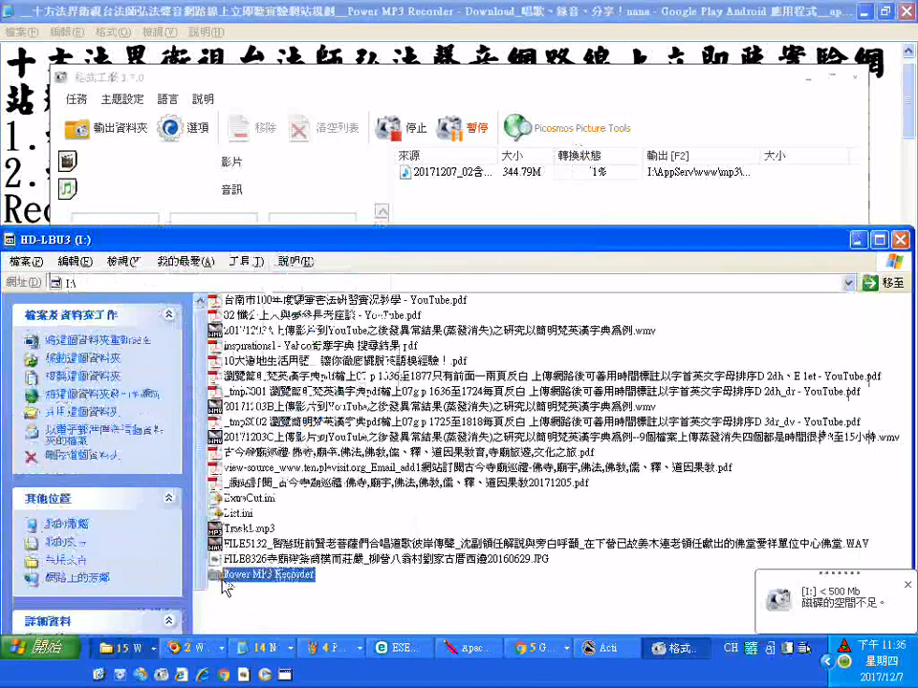
- Switch to the AppServ www\mp3 folder window listing its MP3 files
{"action": "right_click", "coordinate": [268, 574]}
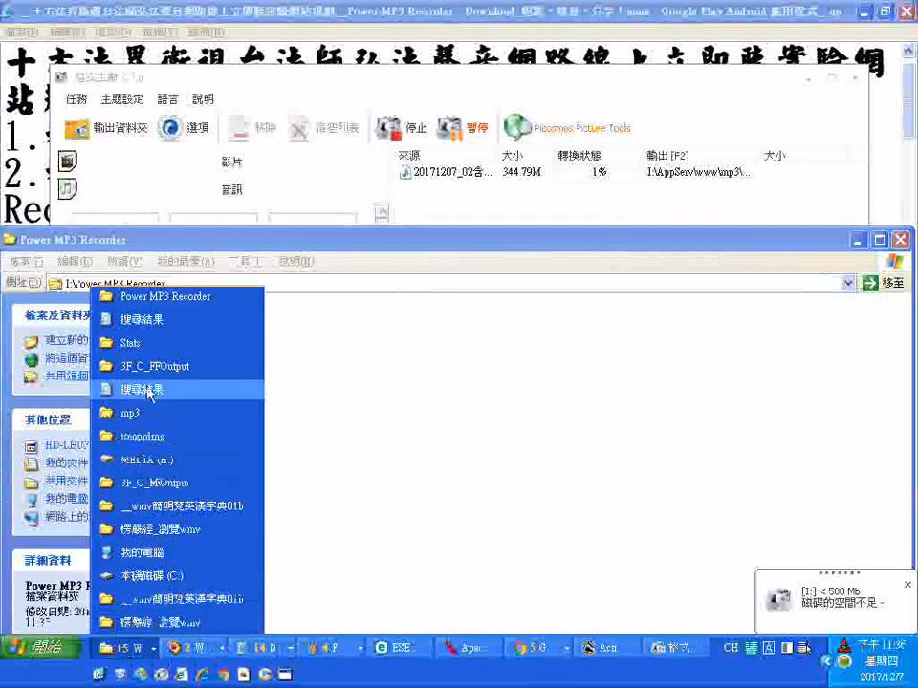
{"action": "double_click", "coordinate": [129, 413]}
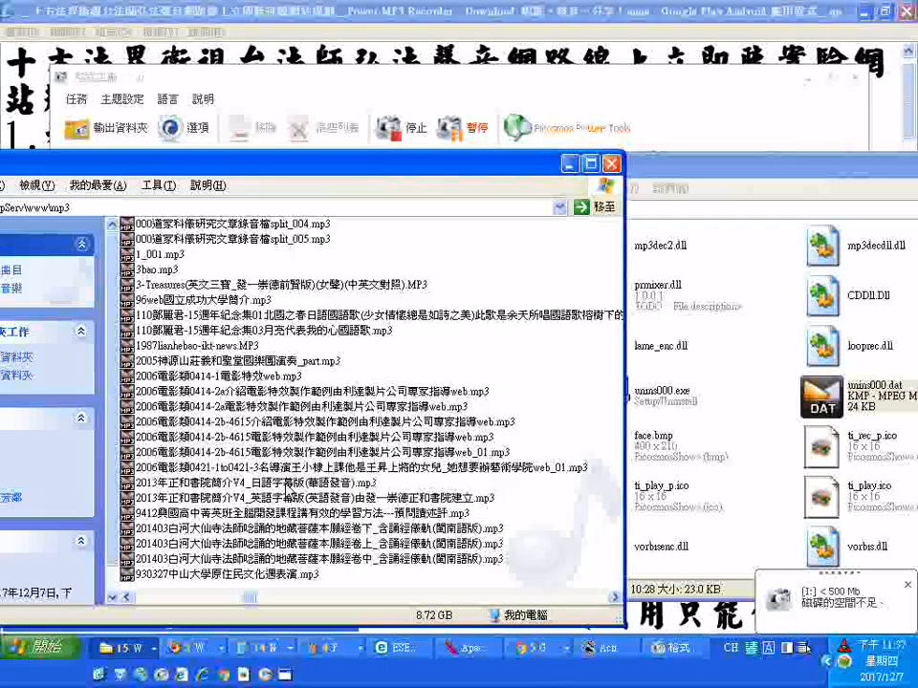
- Find 20171207_02含法師弘法_103CBTV.mp3 (12.5 MB) in the mp3 folder and right-click it
{"action": "scroll", "scroll_direction": "up", "scroll_amount": 3}
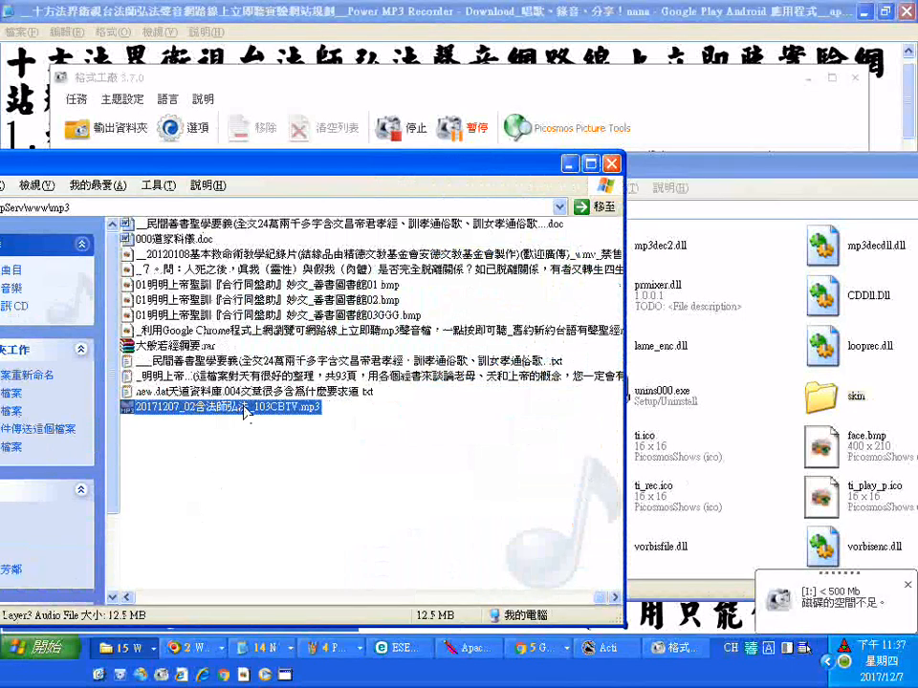
{"action": "right_click", "coordinate": [223, 407]}
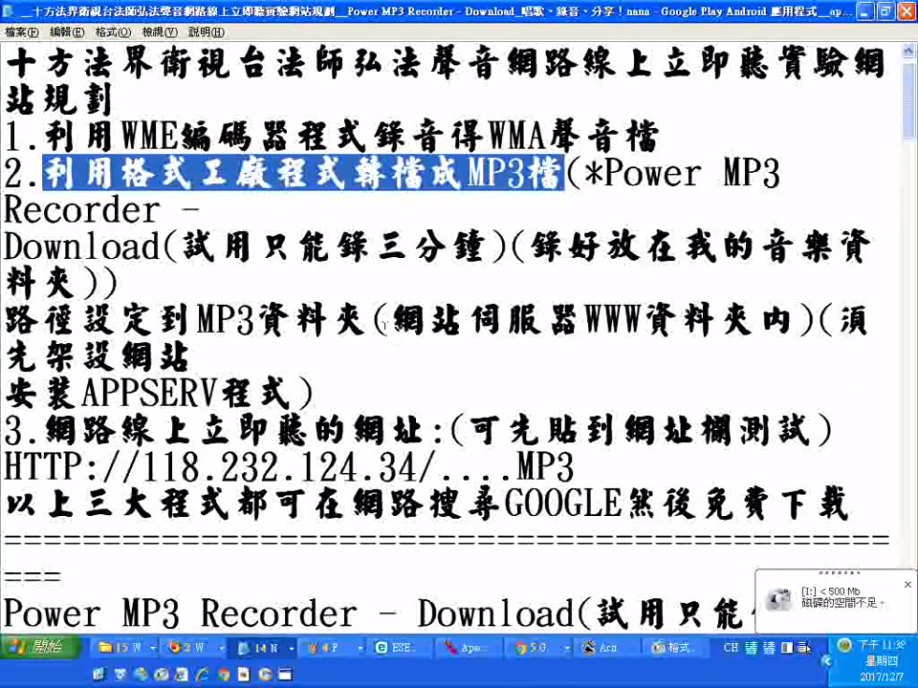
- Highlight the plan's MP3 conversion and step 3 text, then select the web address line
{"action": "double_click", "coordinate": [220, 320]}
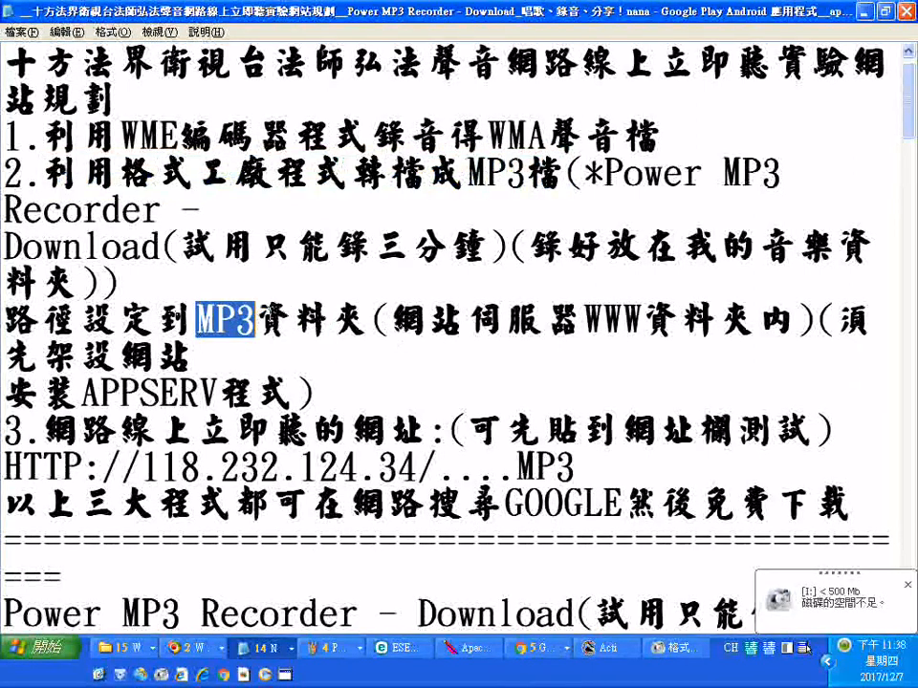
{"action": "left_click_drag", "start_coordinate": [196, 321], "coordinate": [368, 321]}
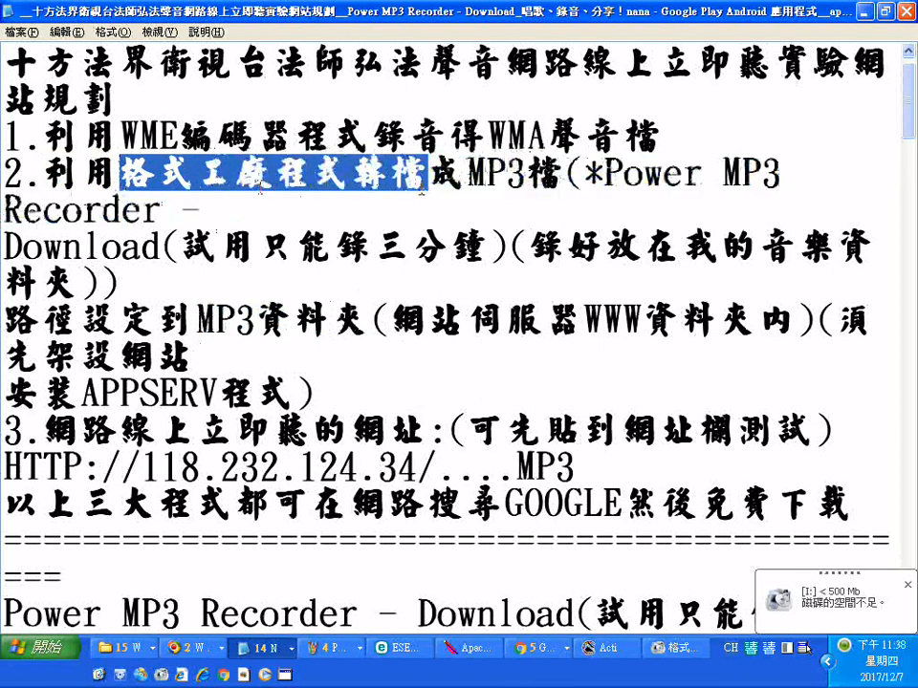
{"action": "left_click_drag", "start_coordinate": [430, 173], "coordinate": [569, 174]}
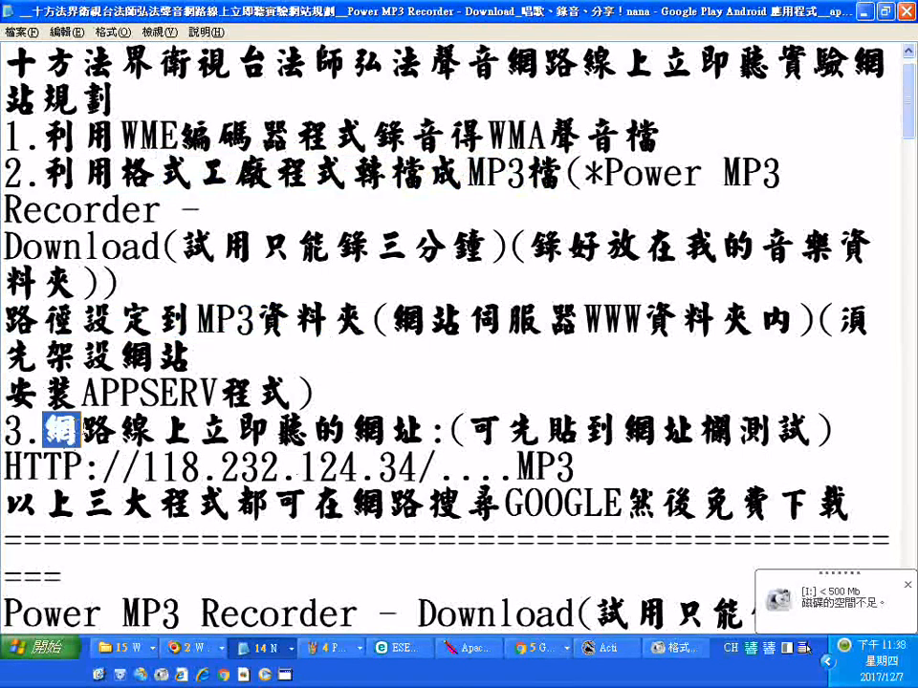
{"action": "left_click_drag", "start_coordinate": [62, 431], "coordinate": [426, 431]}
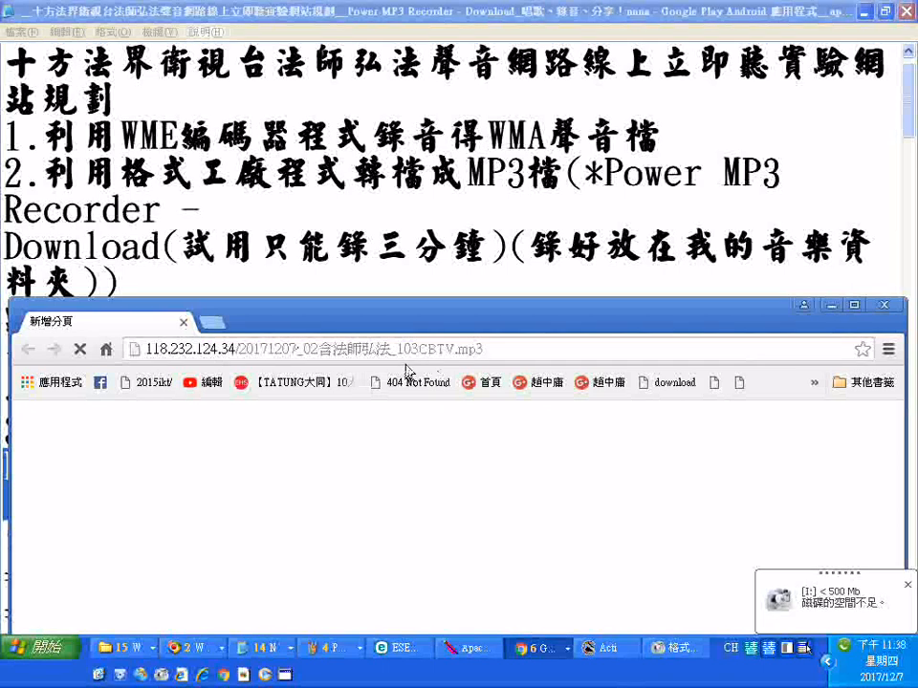
- Load 118.232.124.34/20171207_02含法師弘法_103CBTV.mp3 in Chrome
{"action": "left_click", "coordinate": [674, 648]}
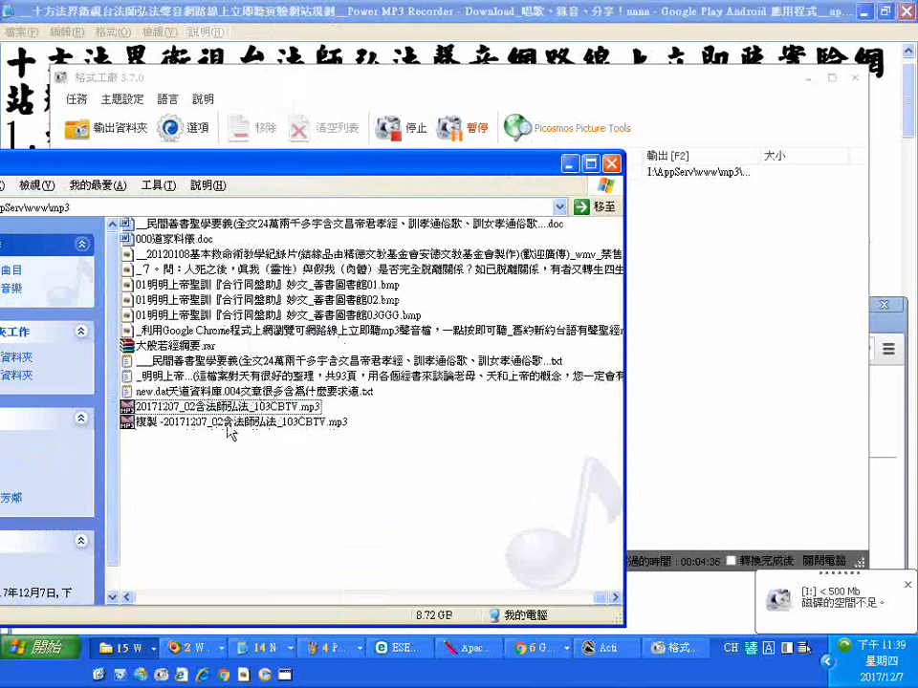
{"action": "left_click", "coordinate": [234, 422]}
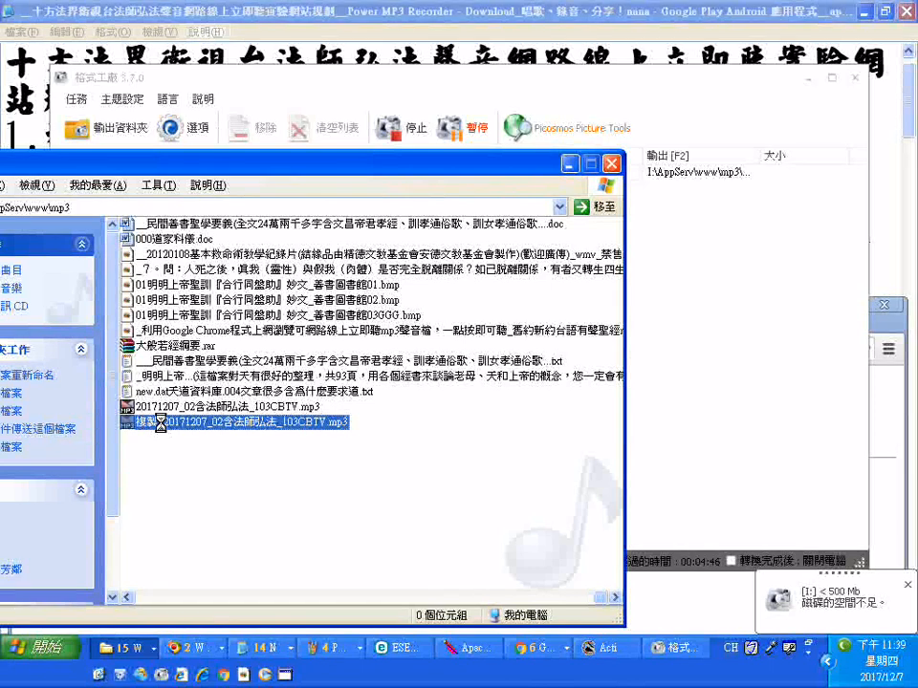
{"action": "left_click", "coordinate": [532, 648]}
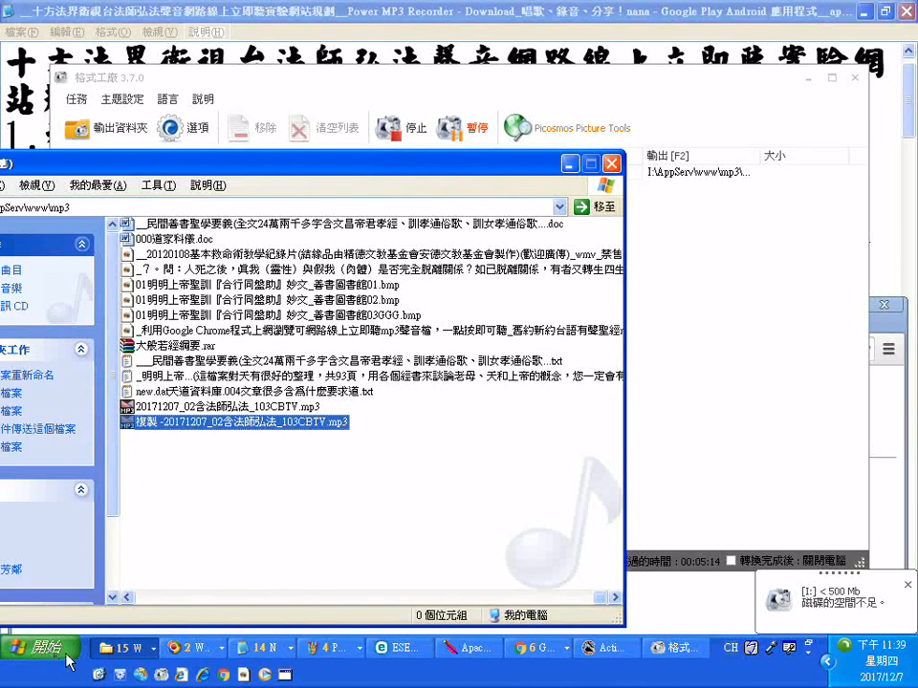
- Type the remark '中文檔名無法使用' after the plan's web address line
{"action": "left_click", "coordinate": [263, 648]}
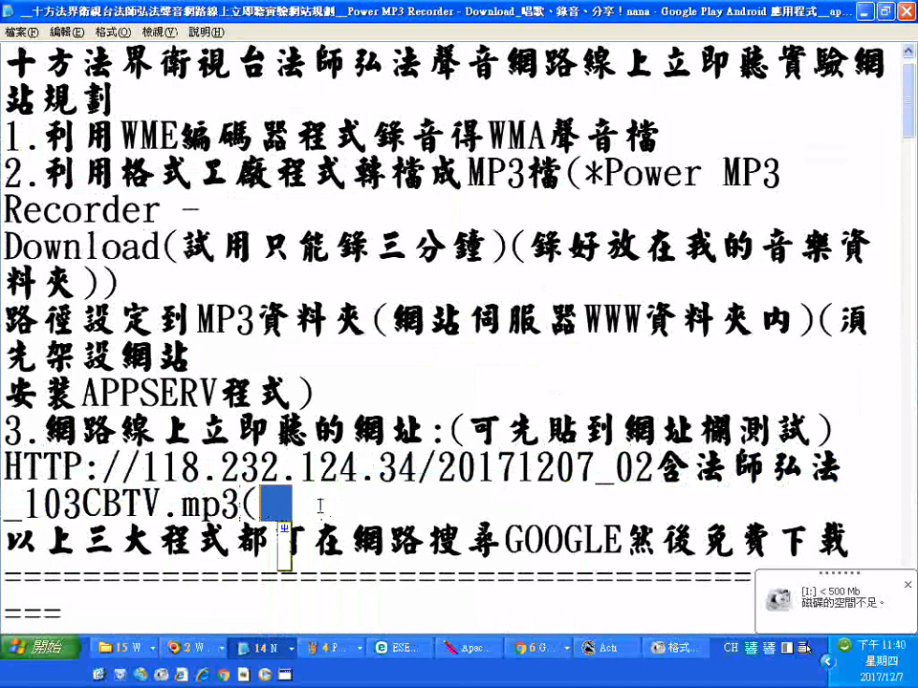
{"action": "type", "text": "中文"}
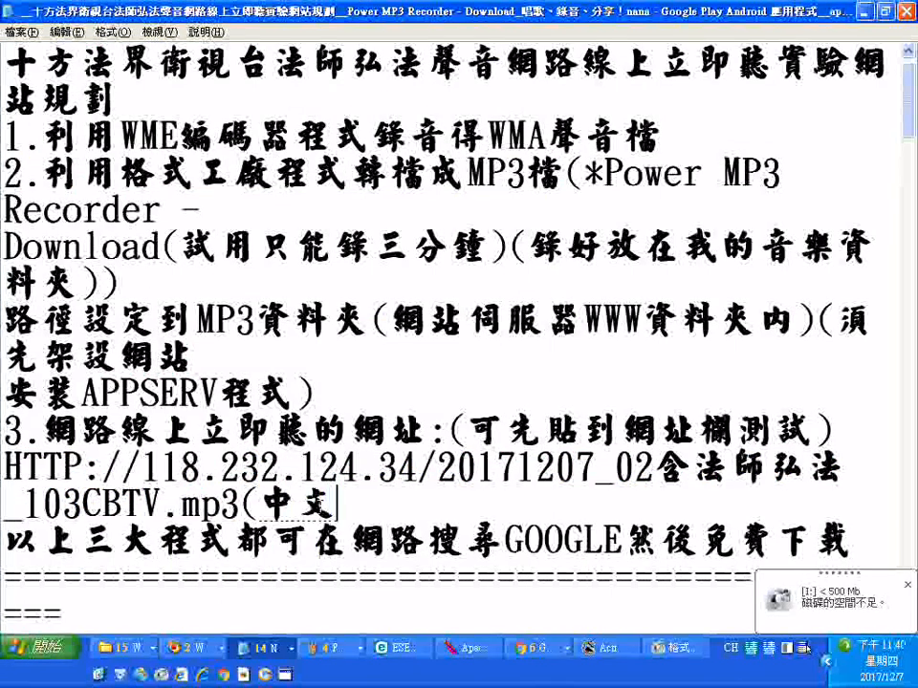
{"action": "type", "text": "檔名"}
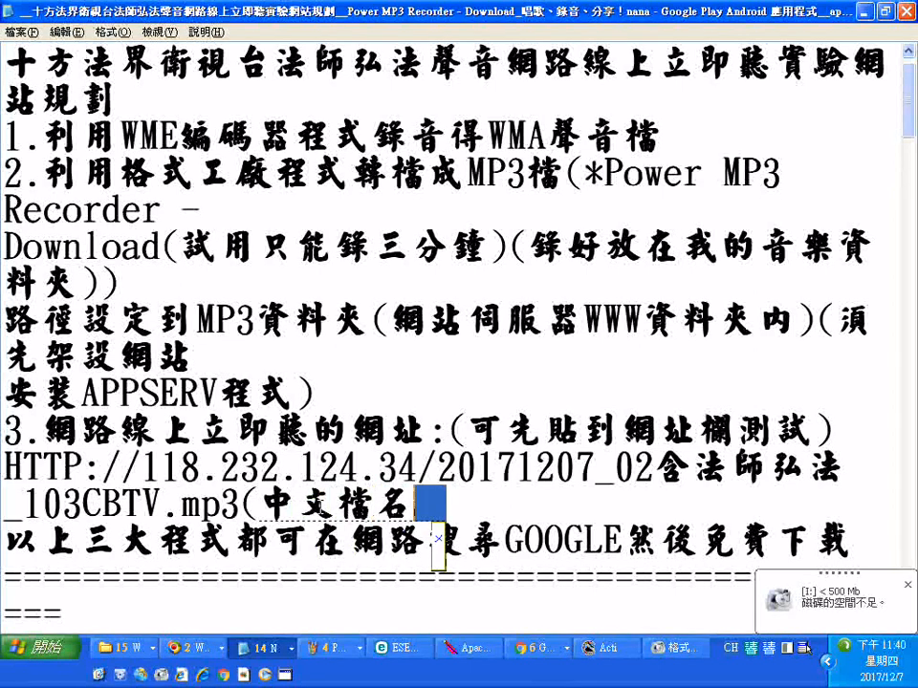
{"action": "type", "text": "無法"}
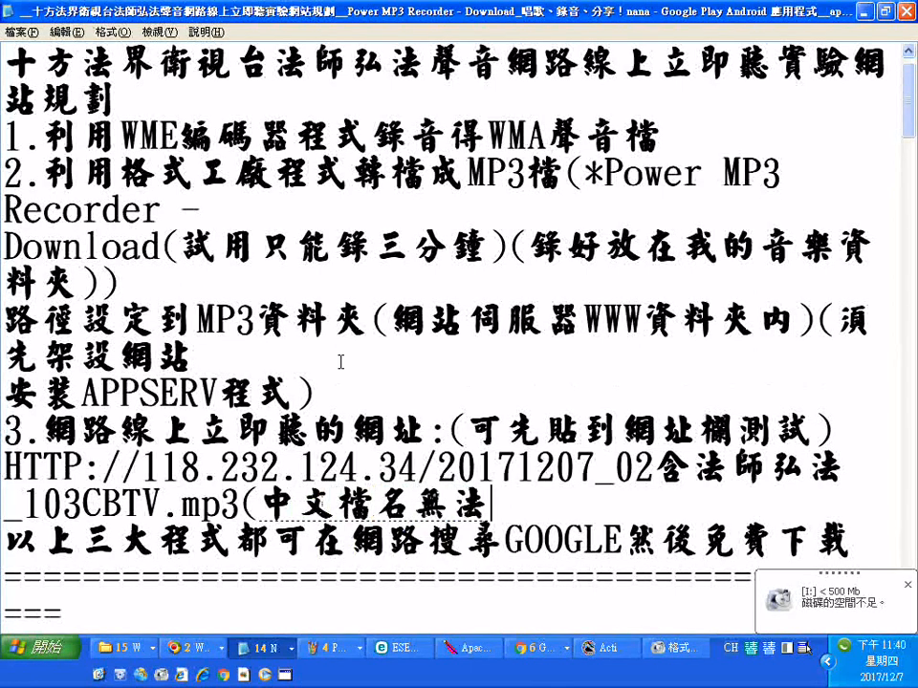
{"action": "type", "text": "使用"}
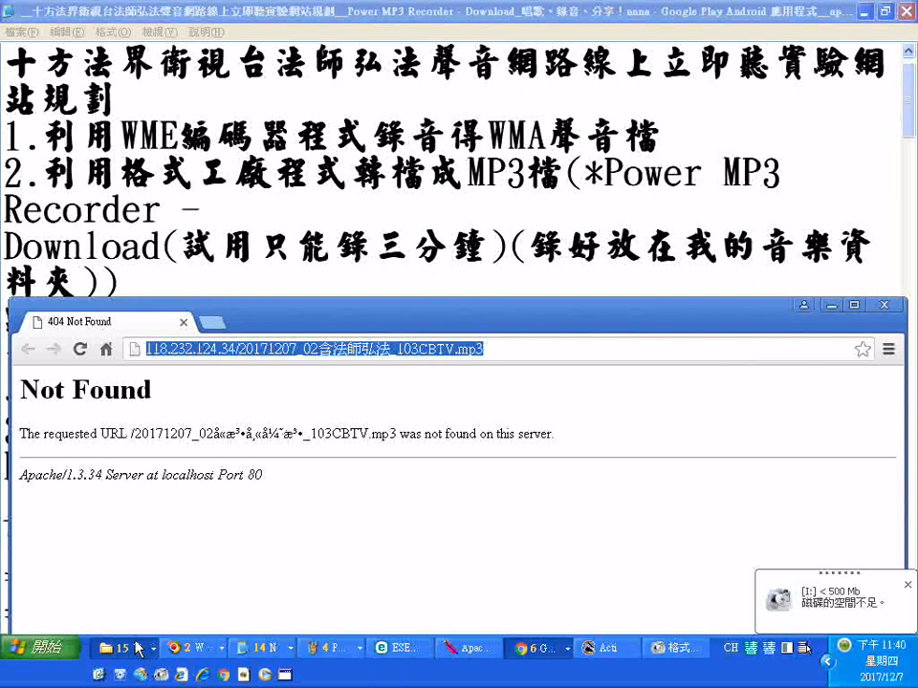
- Check Chrome's 404 Not Found page, then go back to the mp3 folder in Explorer
{"action": "left_click", "coordinate": [144, 648]}
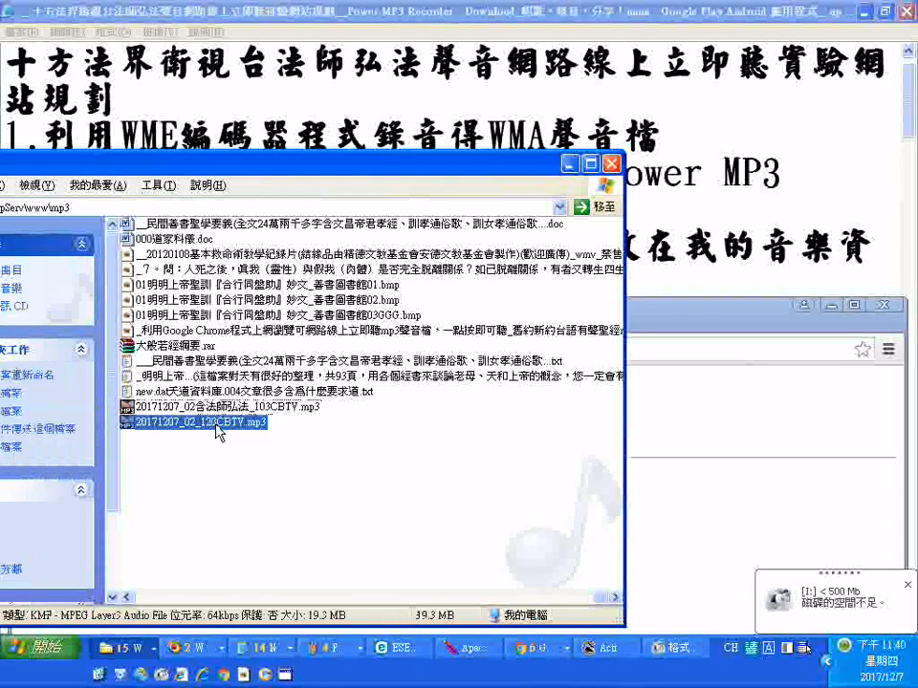
- Rename the MP3 copy to 20171207_02_103CBTV.mp3, select the original, and return to Notepad
{"action": "right_click", "coordinate": [196, 423]}
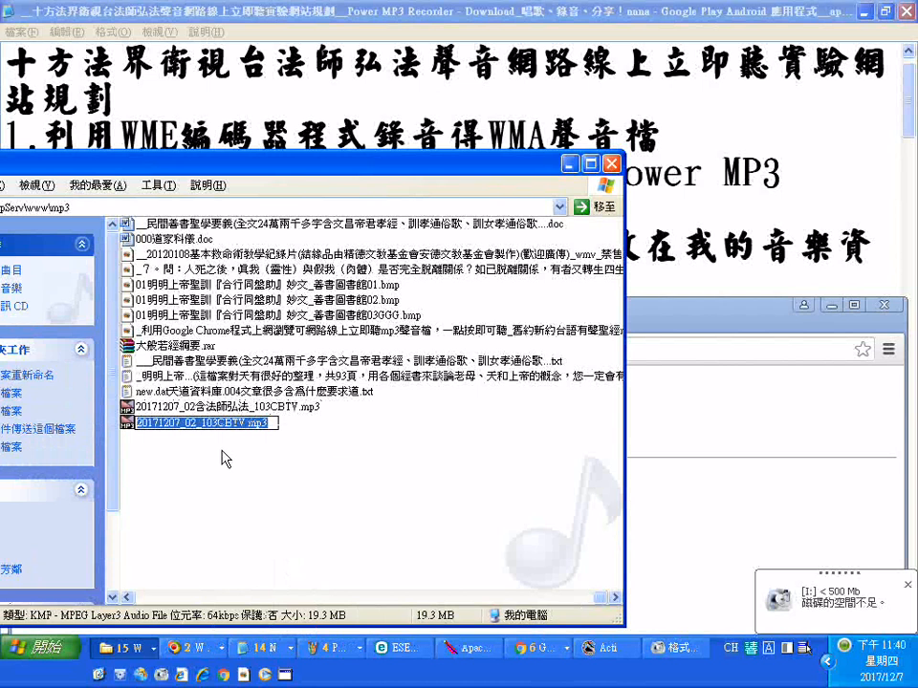
{"action": "mouse_move", "coordinate": [332, 473]}
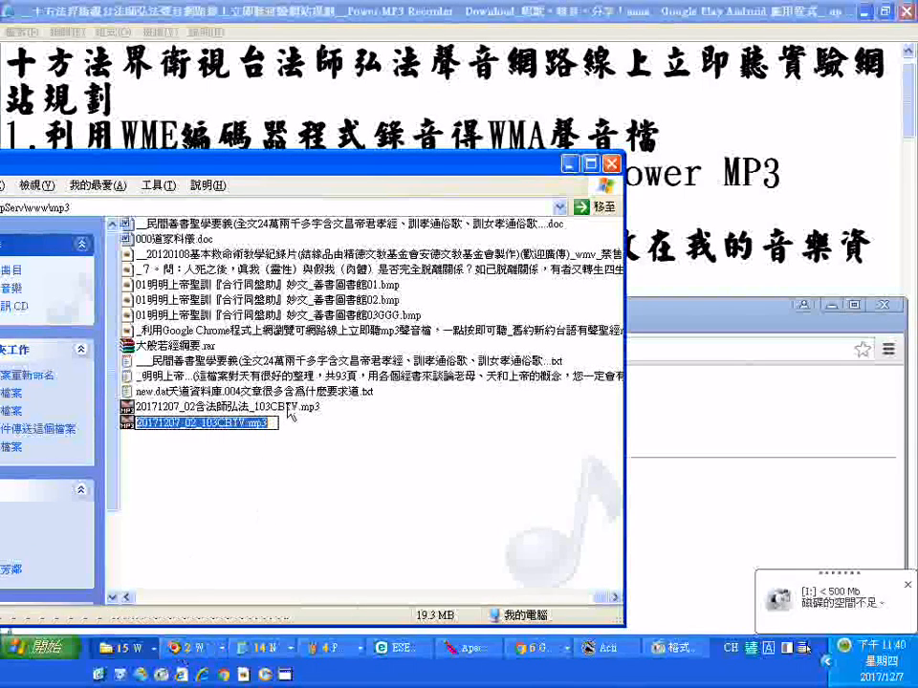
{"action": "left_click", "coordinate": [225, 408]}
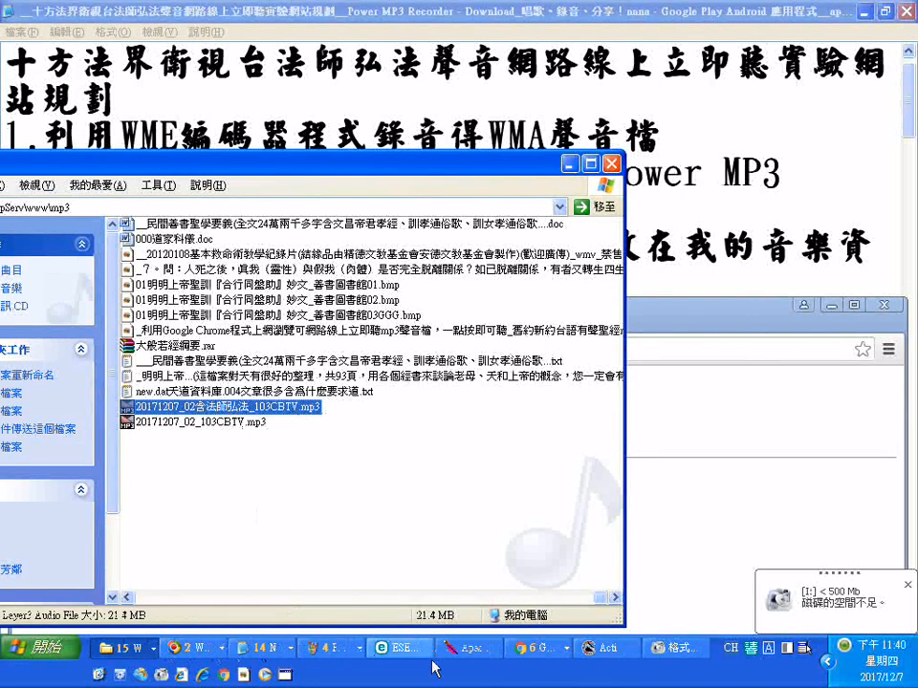
{"action": "left_click", "coordinate": [263, 647]}
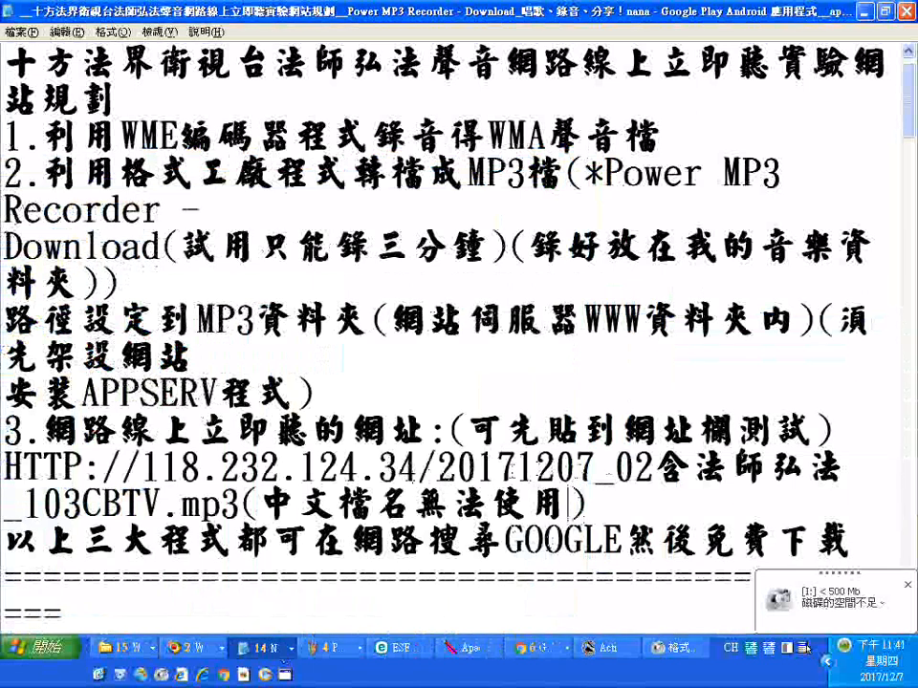
- Delete the Chinese characters so the plan's URL ends in 20171207_02_103CBTV.mp3
{"action": "left_click_drag", "start_coordinate": [440, 469], "coordinate": [249, 505]}
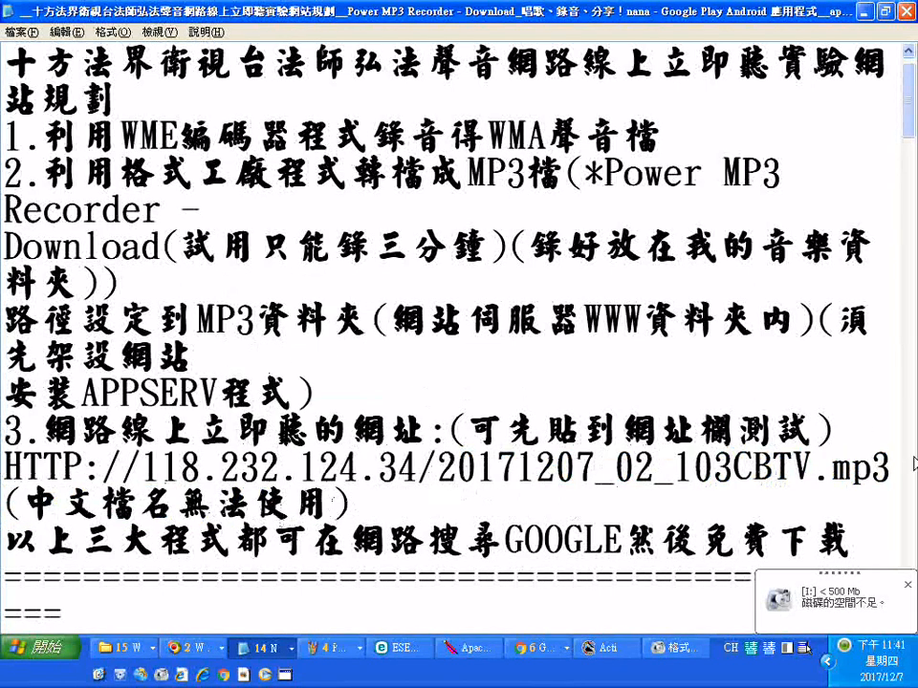
{"action": "scroll", "scroll_direction": "down", "scroll_amount": 3}
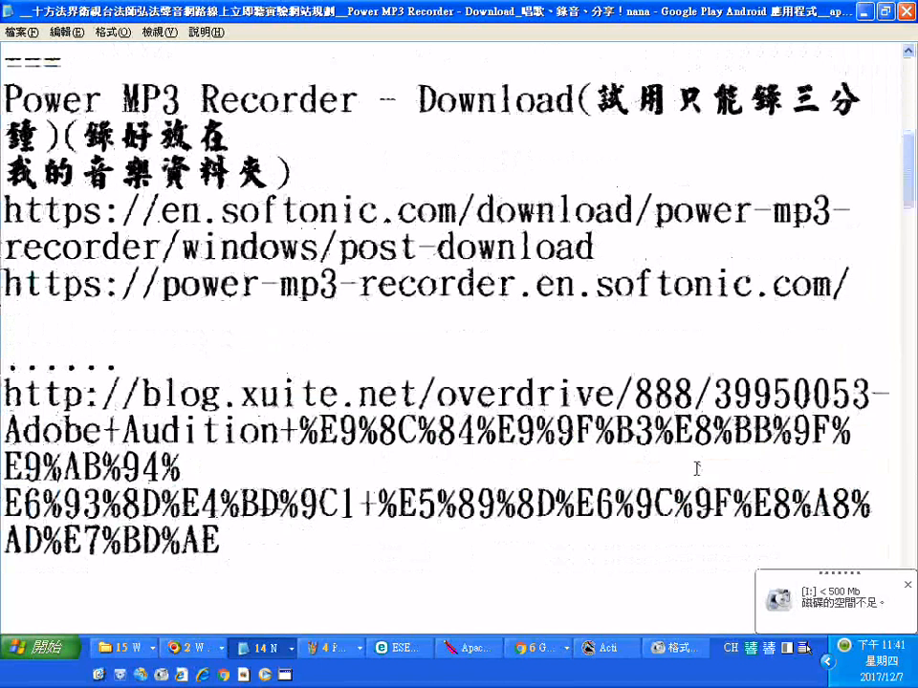
{"action": "scroll", "scroll_direction": "up", "scroll_amount": 3}
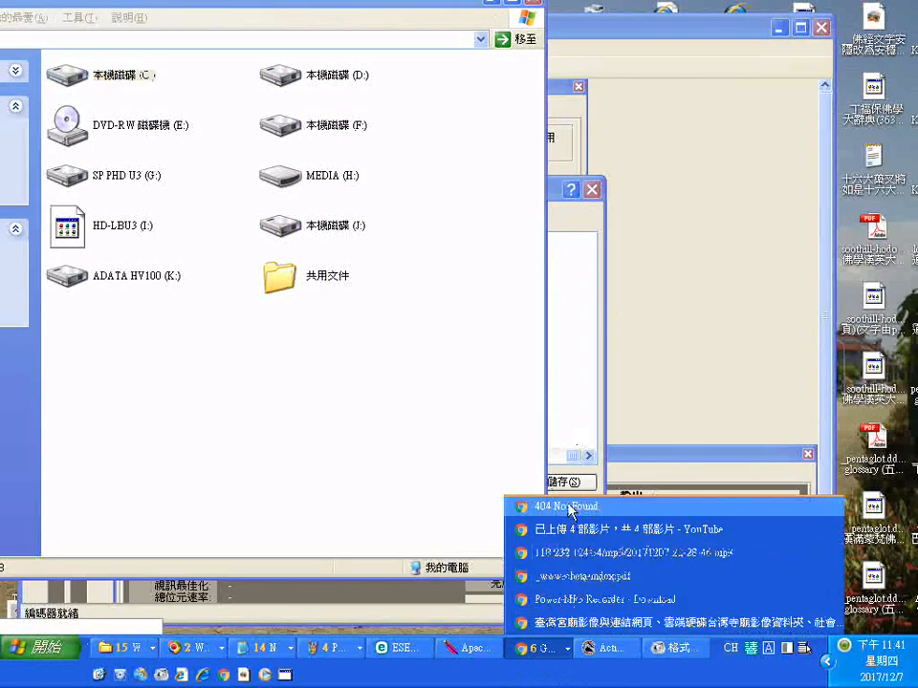
- Bring up Chrome's '404 Not Found' page for 118.232.124.34/20171207_02_103CBTV.mp3
{"action": "left_click", "coordinate": [565, 507]}
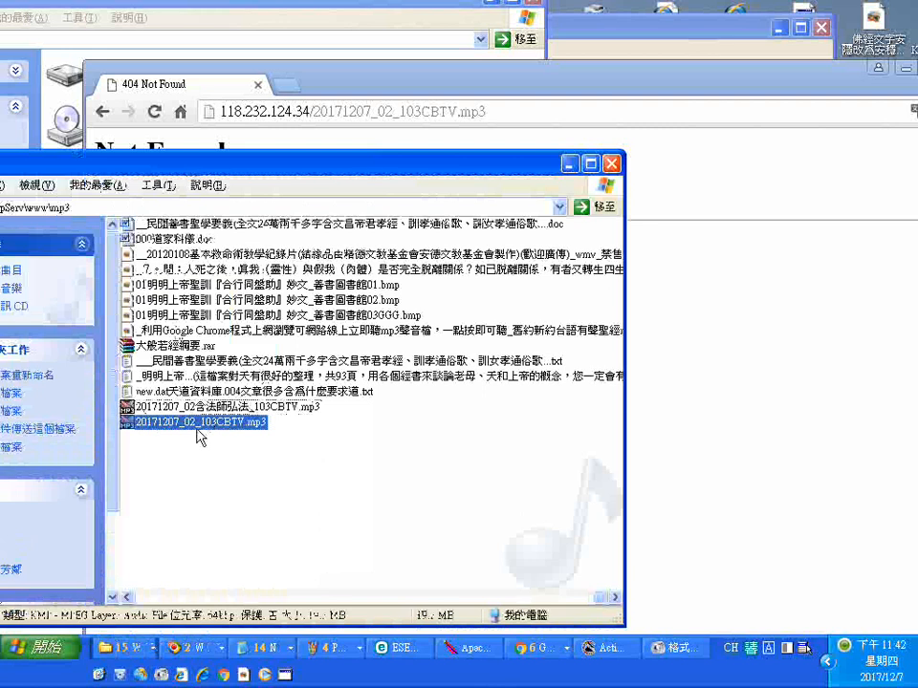
- Play 20171207_02_103CBTV.mp3 in Windows Media Player and move the folder window aside
{"action": "right_click", "coordinate": [196, 422]}
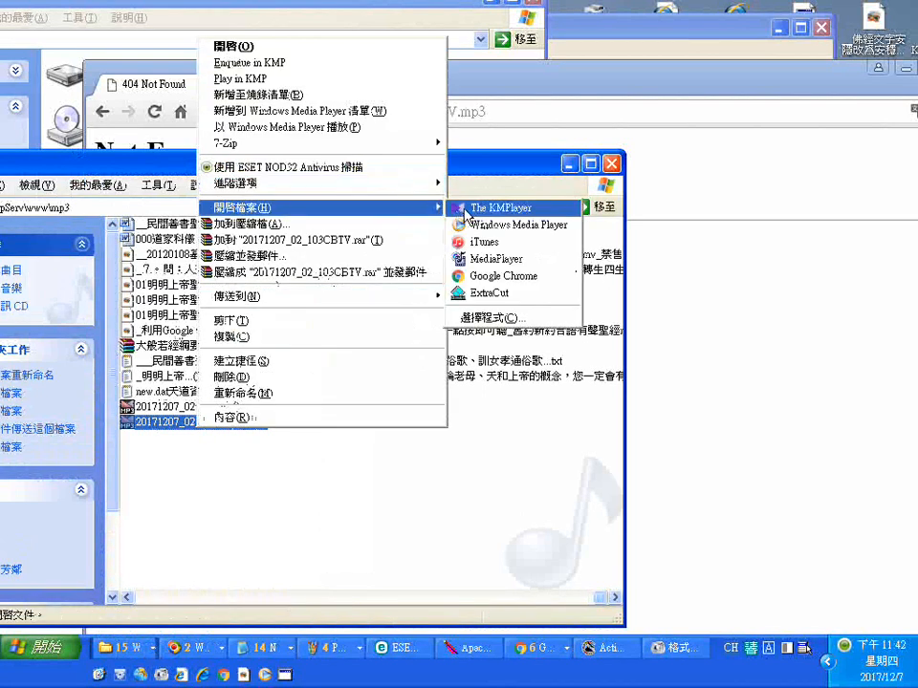
{"action": "mouse_move", "coordinate": [497, 258]}
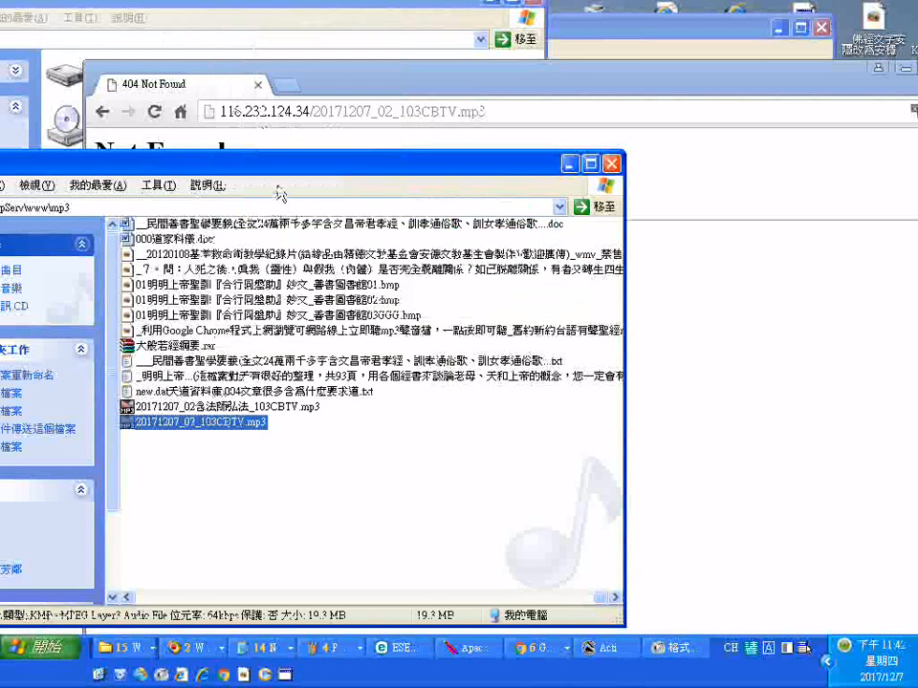
{"action": "double_click", "coordinate": [197, 423]}
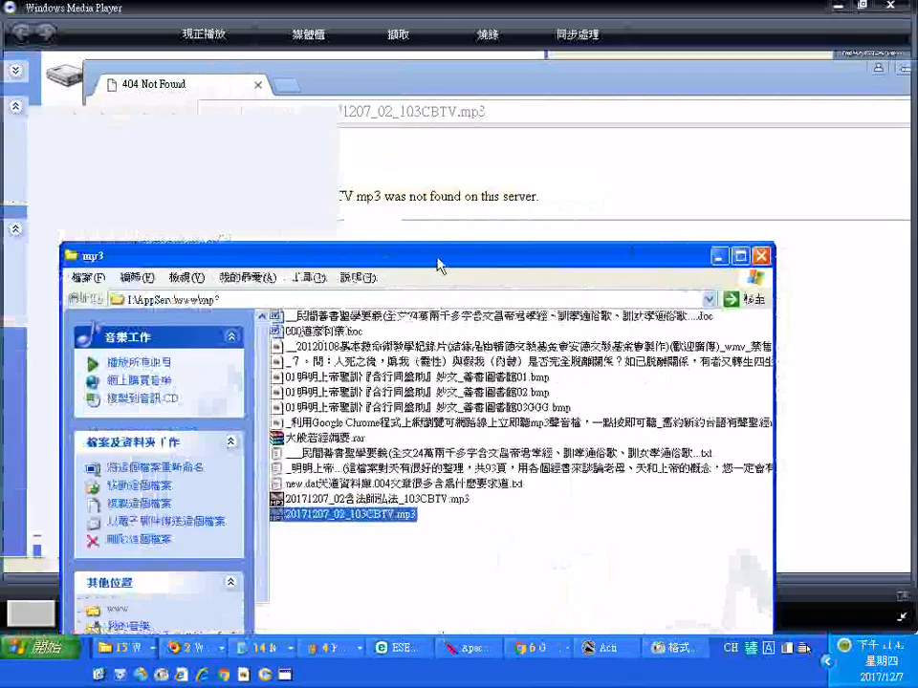
{"action": "left_click_drag", "start_coordinate": [431, 255], "coordinate": [430, 236]}
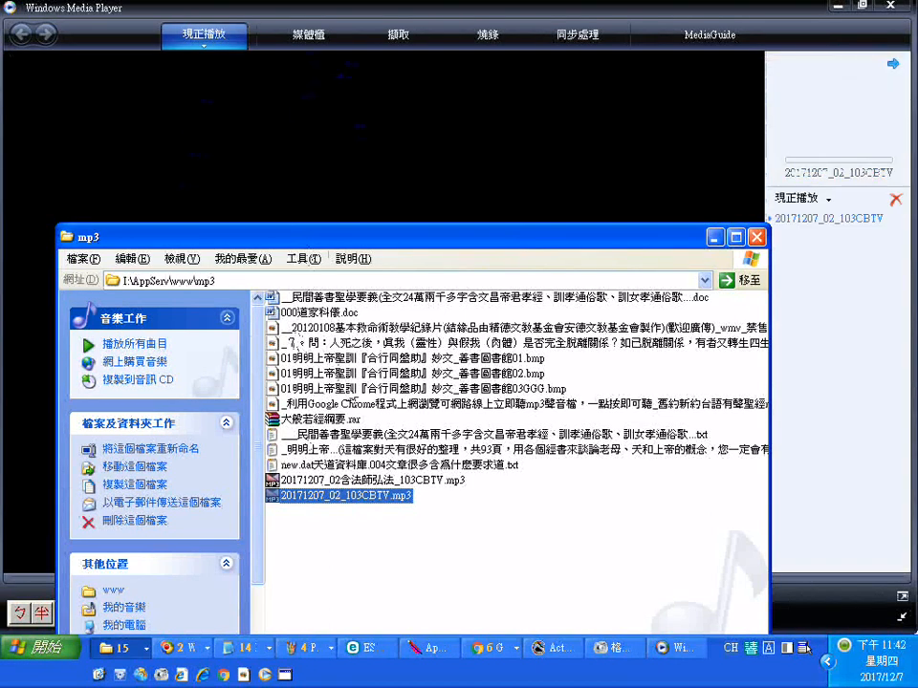
{"action": "double_click", "coordinate": [346, 480]}
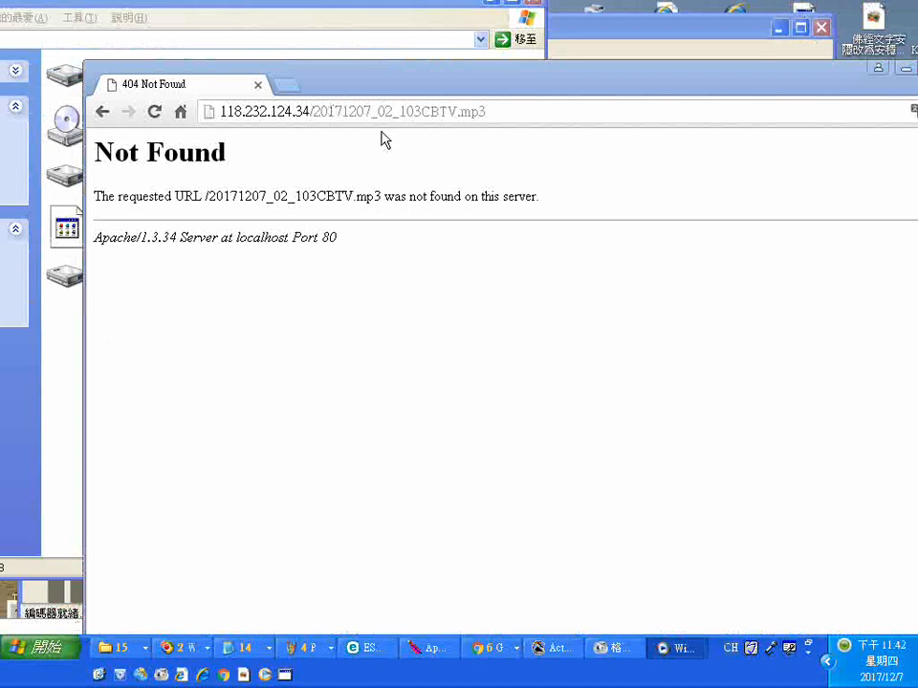
{"action": "mouse_move", "coordinate": [337, 594]}
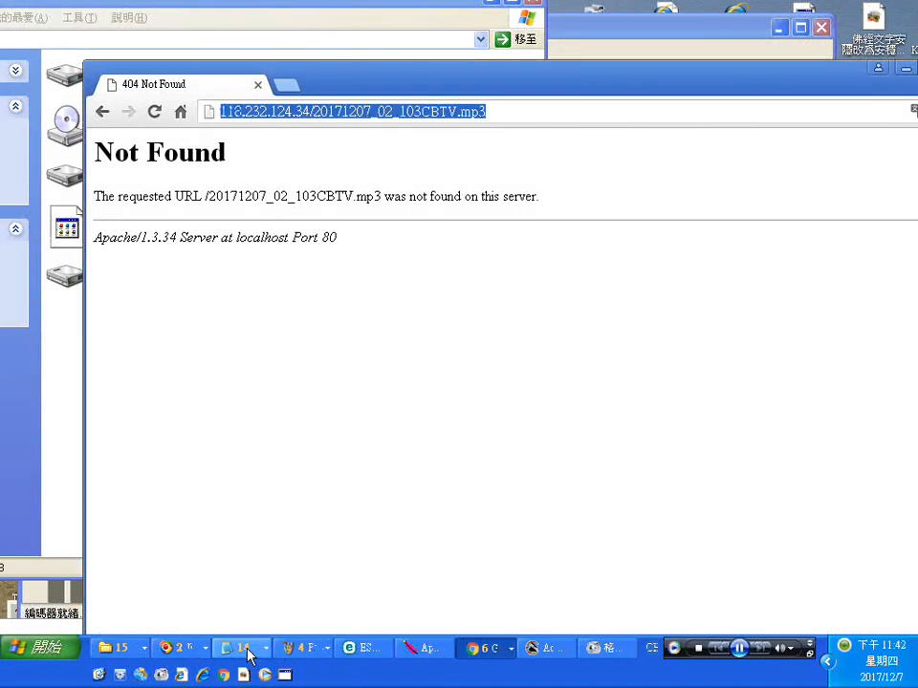
- Copy the server URL from the Notepad plan into Chrome's address bar
{"action": "left_click", "coordinate": [234, 648]}
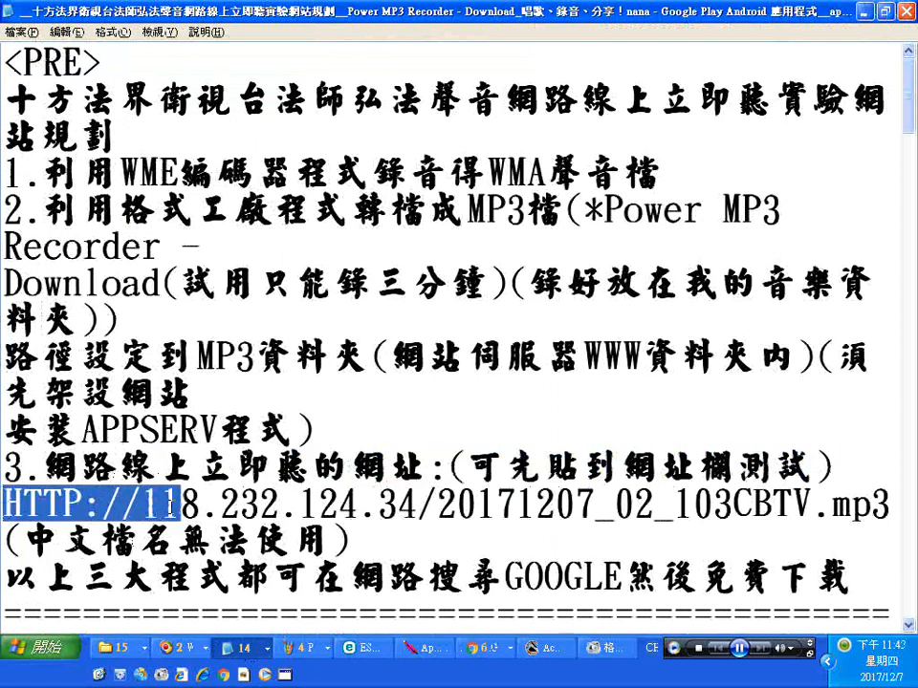
{"action": "left_click_drag", "start_coordinate": [172, 504], "coordinate": [249, 540]}
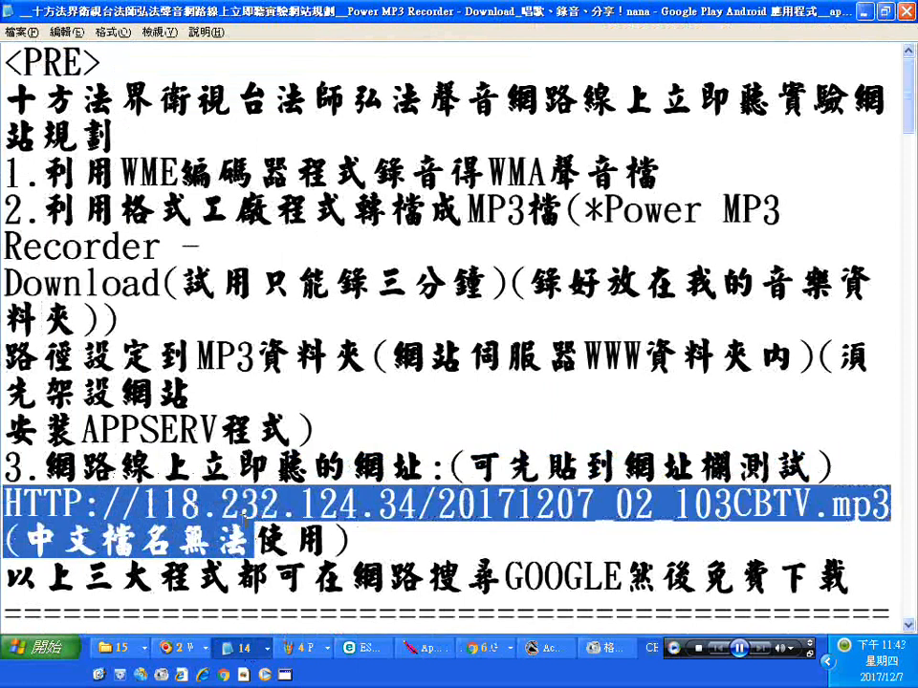
{"action": "left_click", "coordinate": [268, 76]}
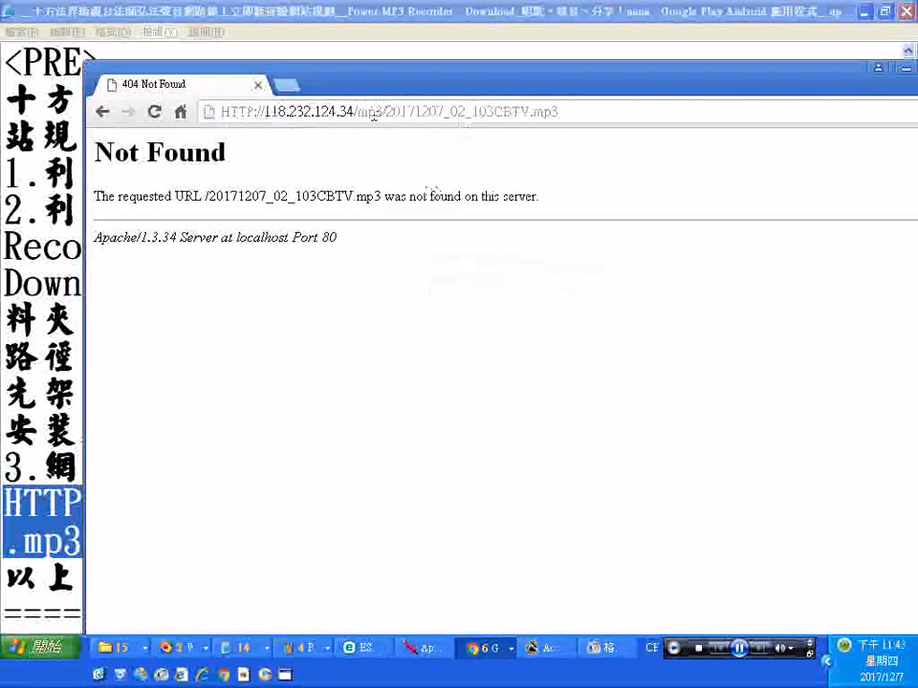
- Load the /mp3/20171207_02_103CBTV.mp3 address and bring up the mp3 folder window
{"action": "double_click", "coordinate": [368, 112]}
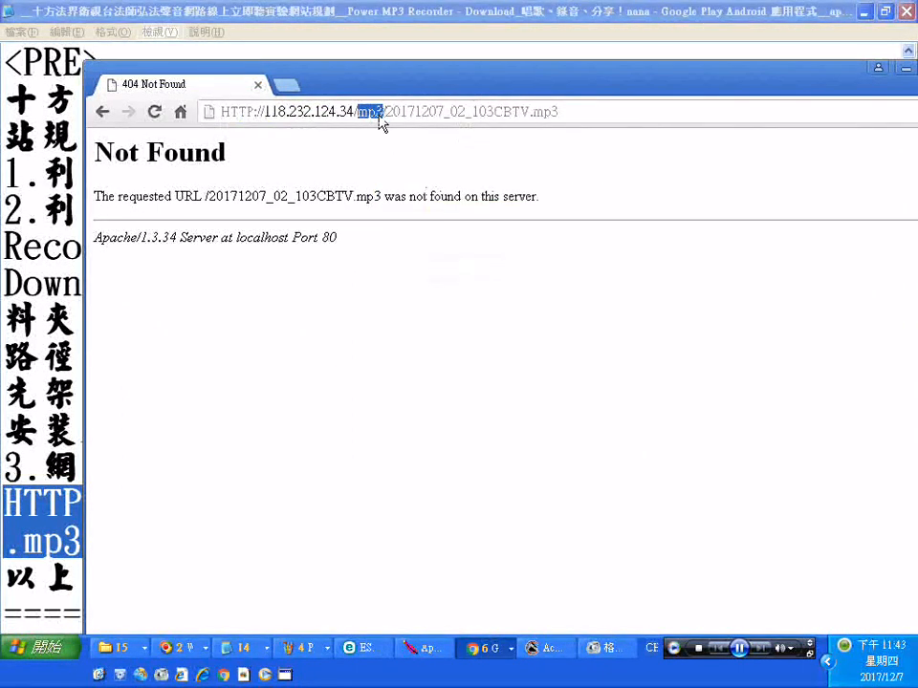
{"action": "left_click", "coordinate": [363, 112]}
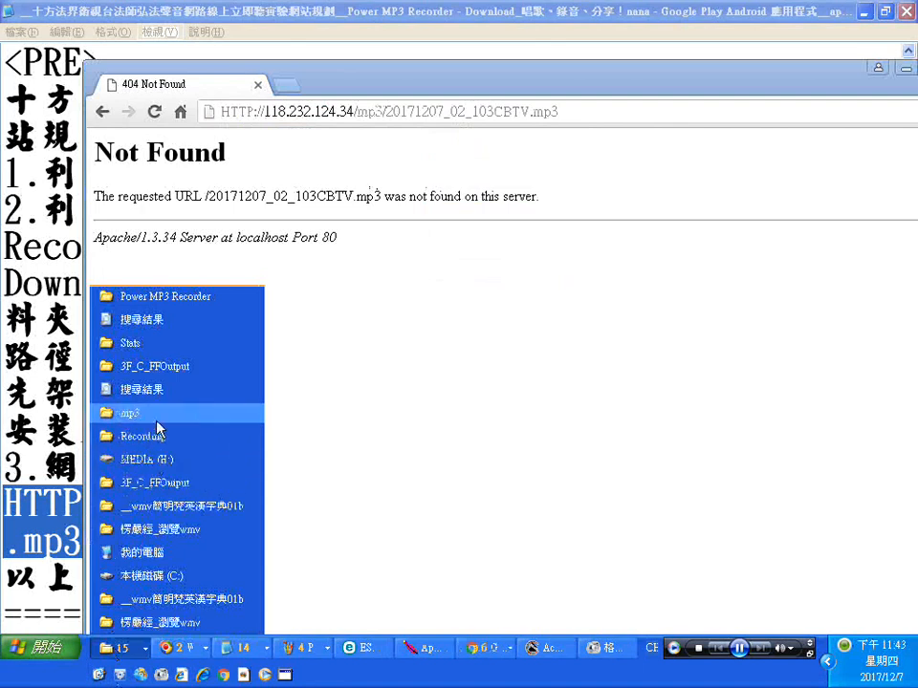
{"action": "double_click", "coordinate": [130, 413]}
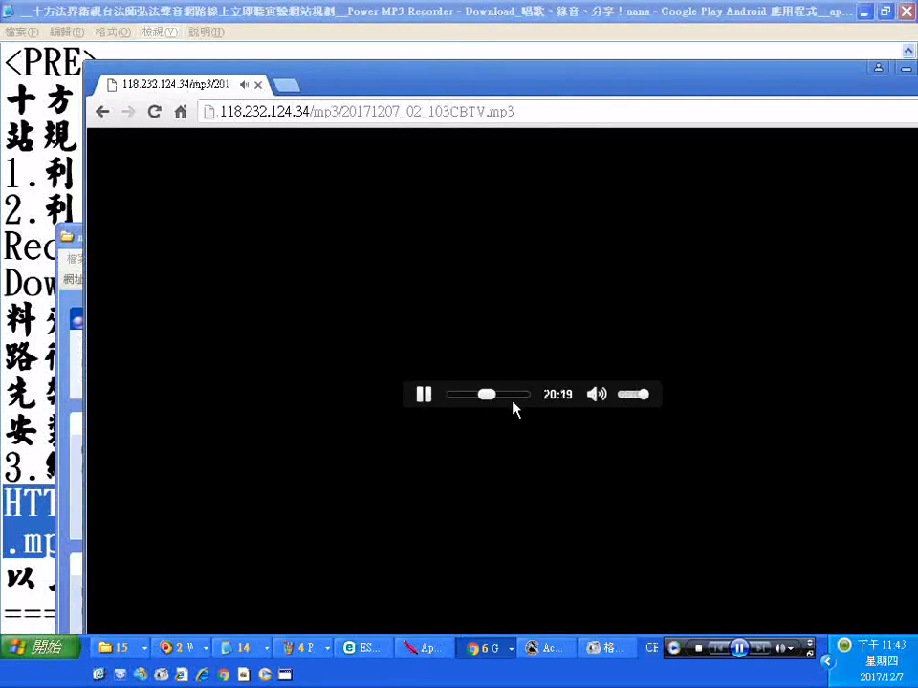
- Skip ahead in the playing MP3, pause it, and return to the mp3 folder
{"action": "left_click_drag", "start_coordinate": [485, 394], "coordinate": [522, 394]}
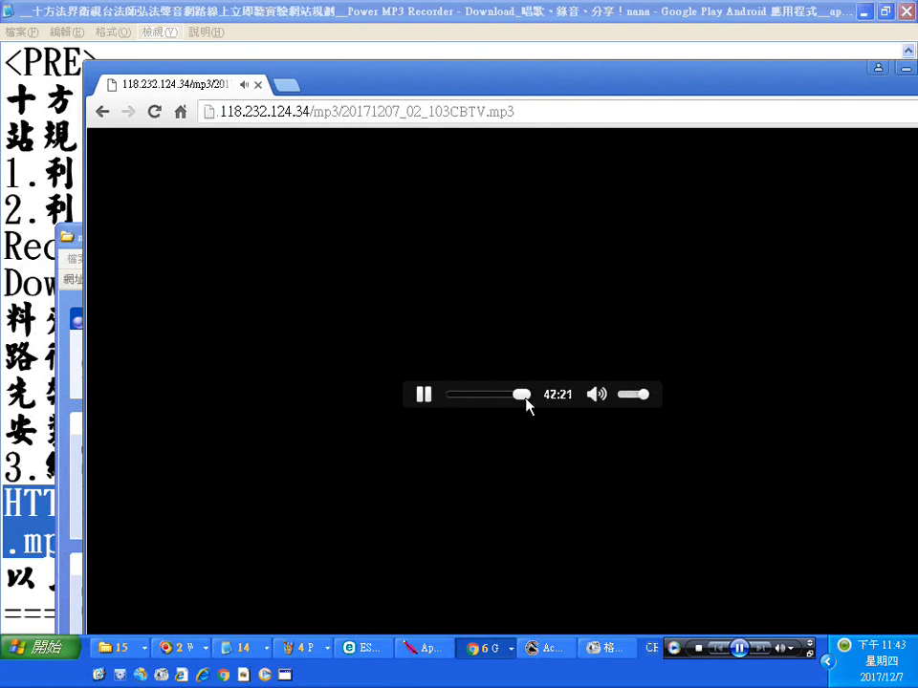
{"action": "left_click", "coordinate": [423, 394]}
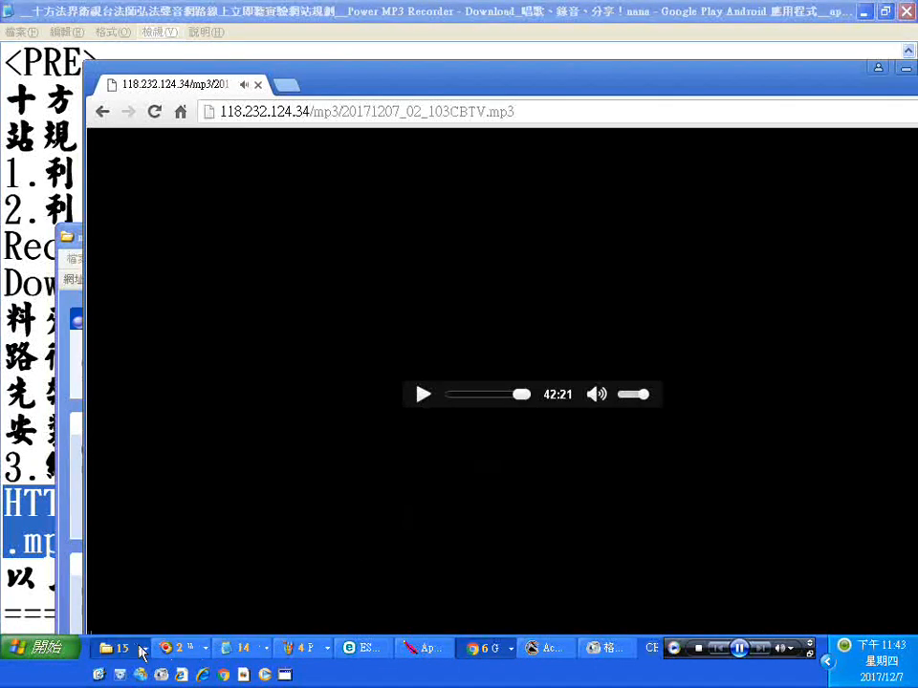
{"action": "left_click", "coordinate": [115, 648]}
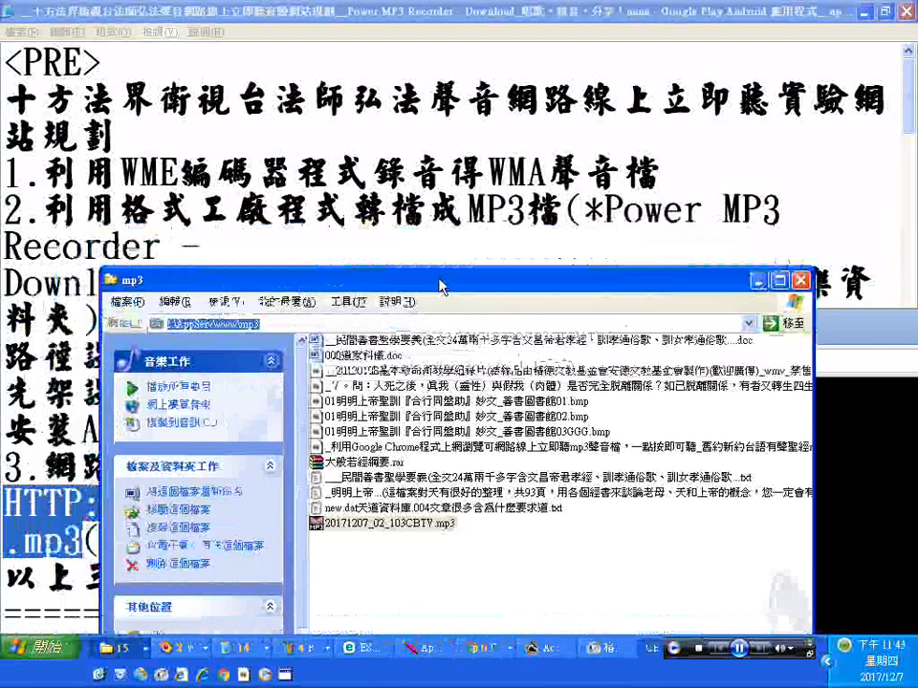
- Move the mp3 folder window, listing 20171207_02_103CBTV.mp3, up and left
{"action": "left_click_drag", "start_coordinate": [440, 280], "coordinate": [415, 250]}
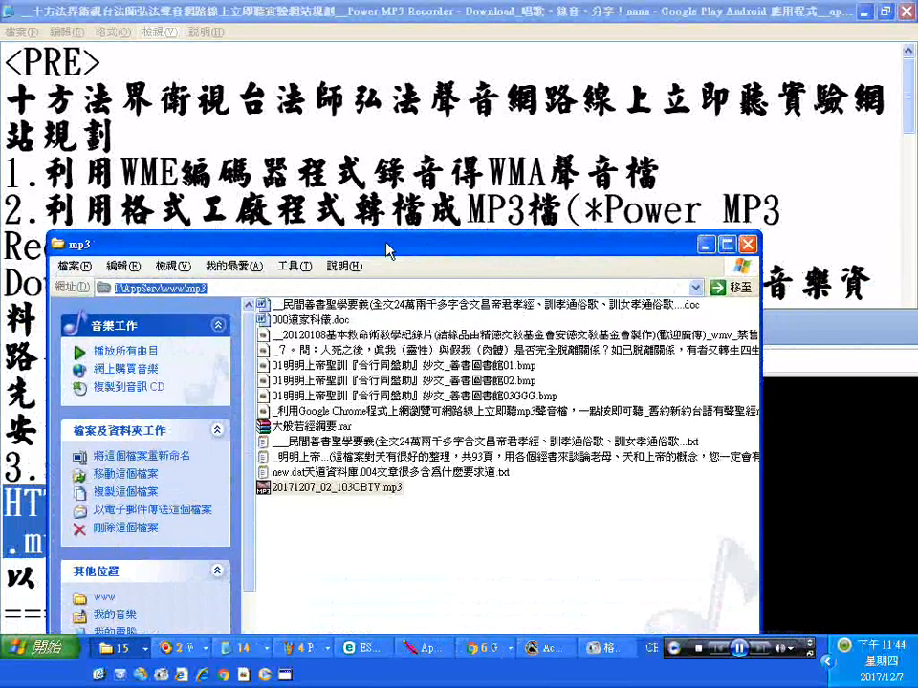
{"action": "left_click_drag", "start_coordinate": [382, 243], "coordinate": [445, 229]}
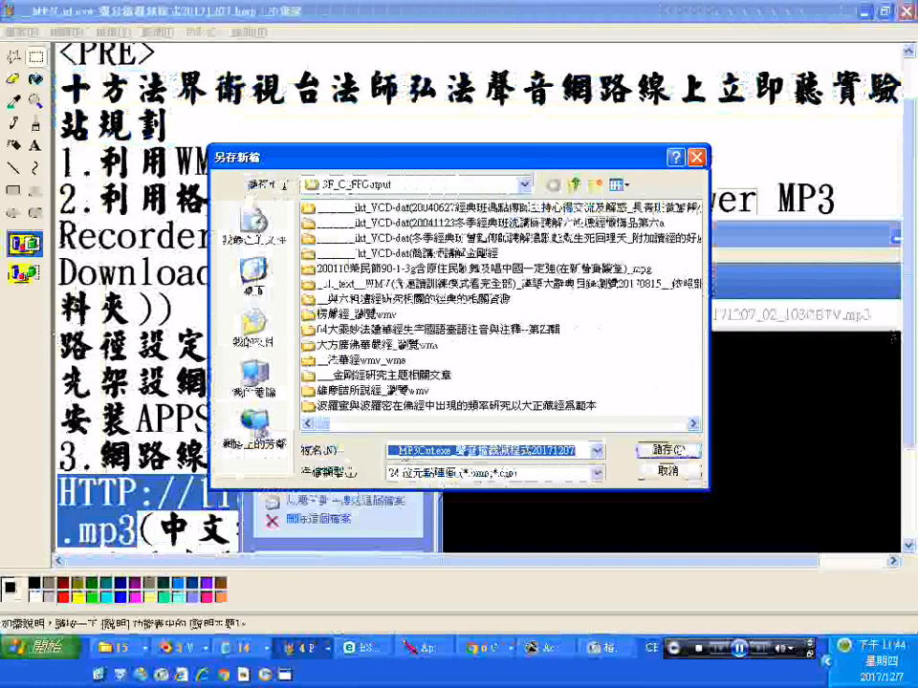
- Paste the plan title ending 20171207 as the file name and save the bitmap
{"action": "right_click", "coordinate": [492, 449]}
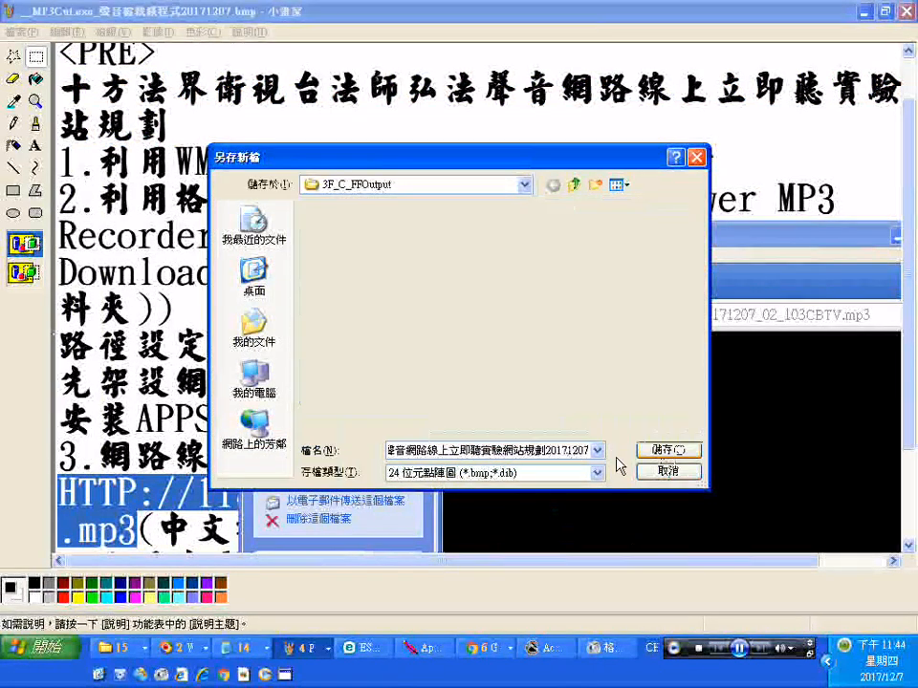
{"action": "left_click", "coordinate": [662, 450]}
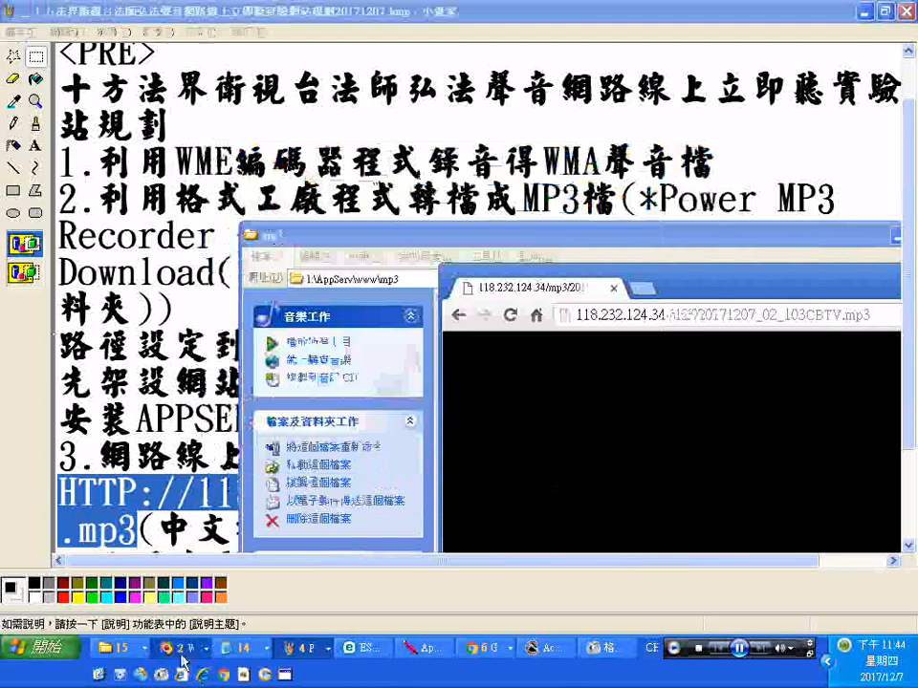